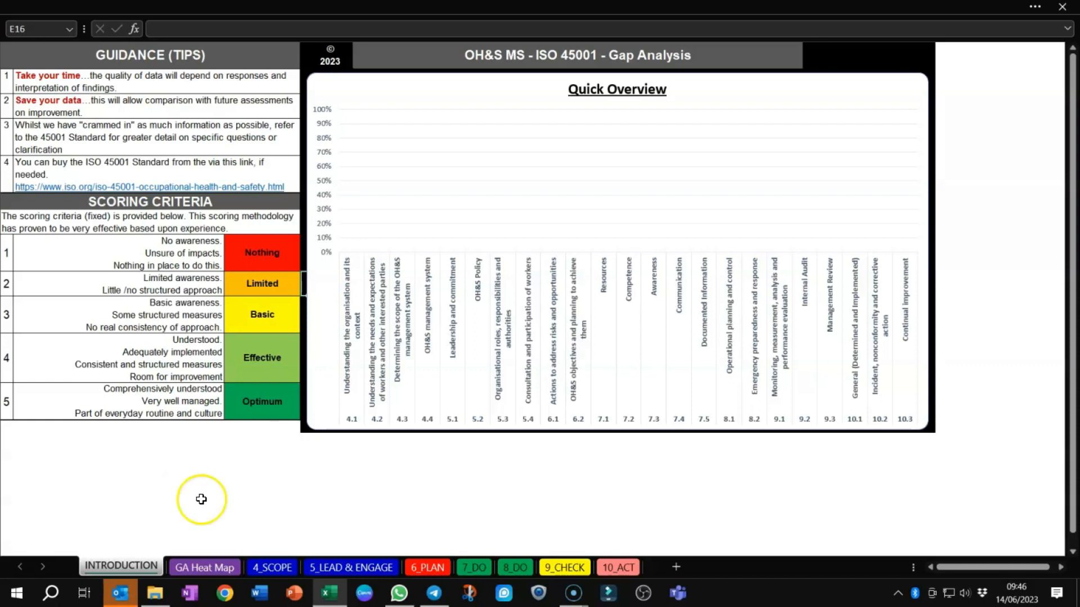
pyautogui.moveTo(303, 254)
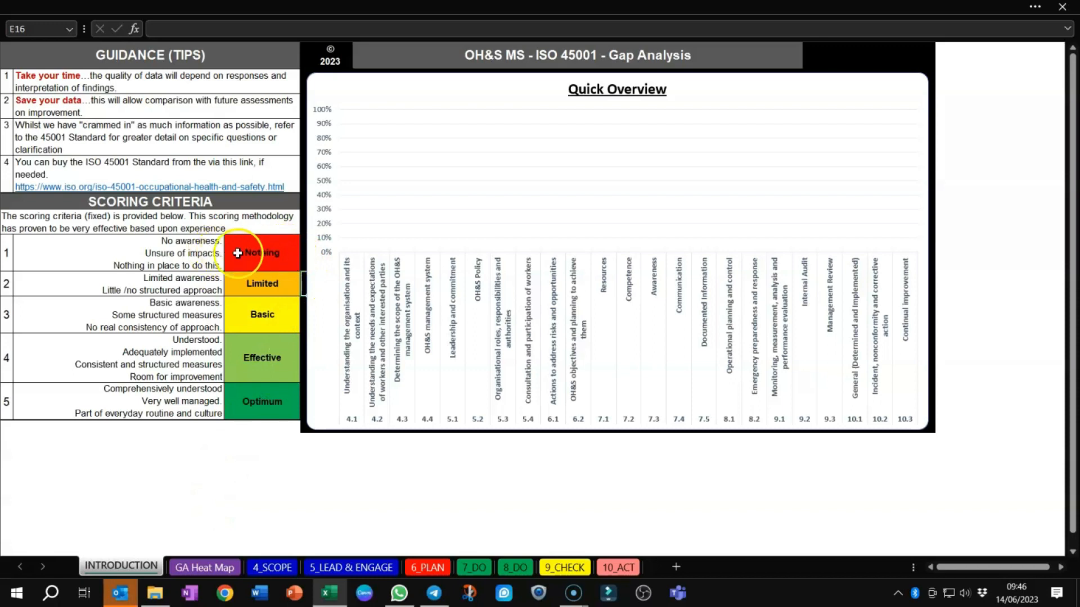
pyautogui.moveTo(245, 389)
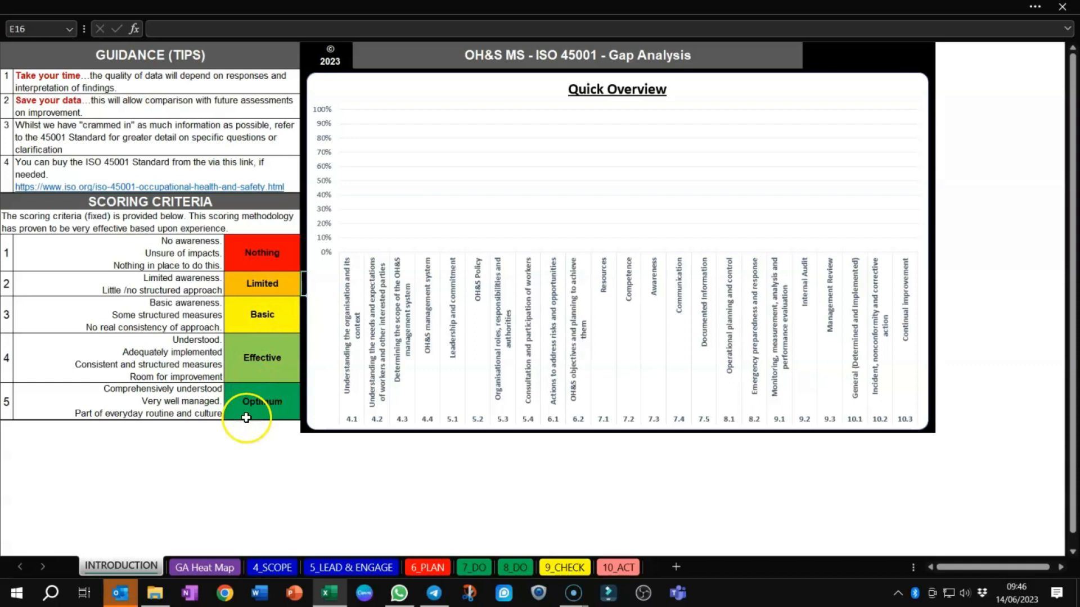
pyautogui.moveTo(192, 421)
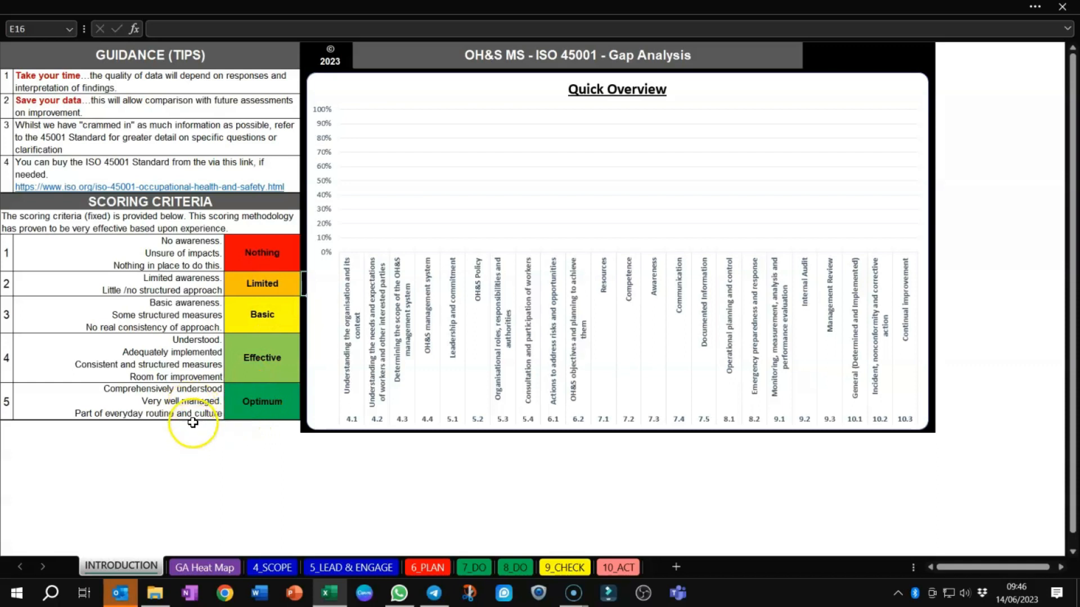
pyautogui.moveTo(164, 421)
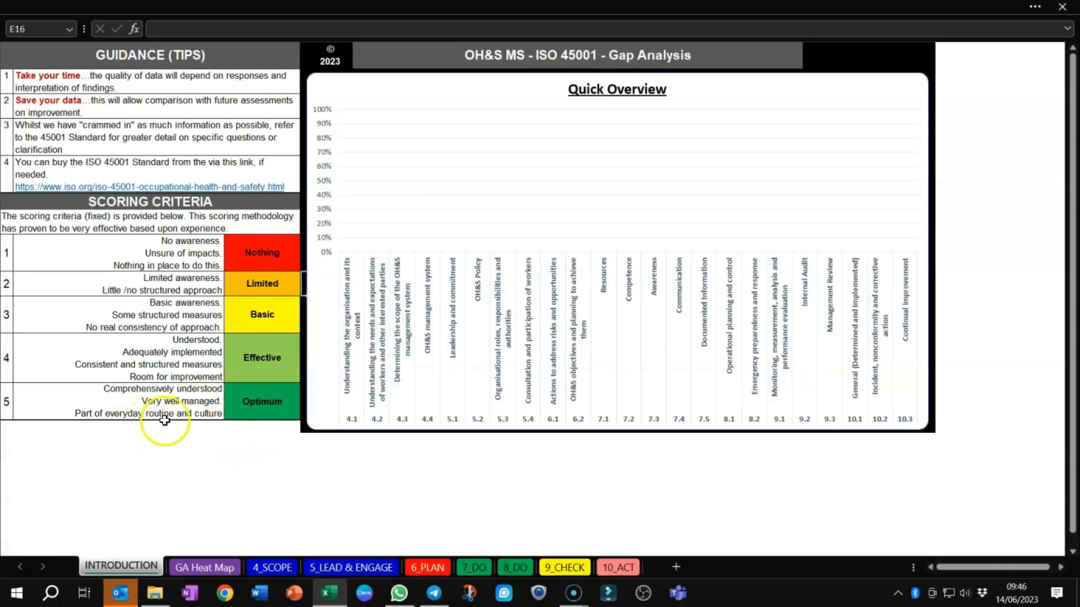
pyautogui.moveTo(232, 432)
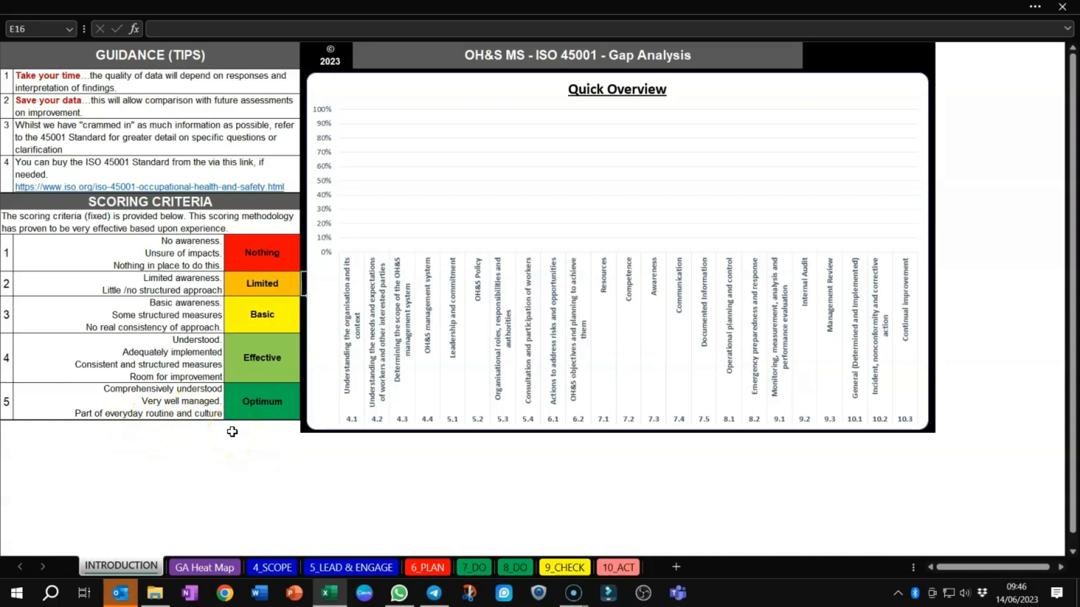
# Switch to the GA Heat Map sheet listing ISO 45001 clauses, all scores still #N/A.
pyautogui.click(205, 567)
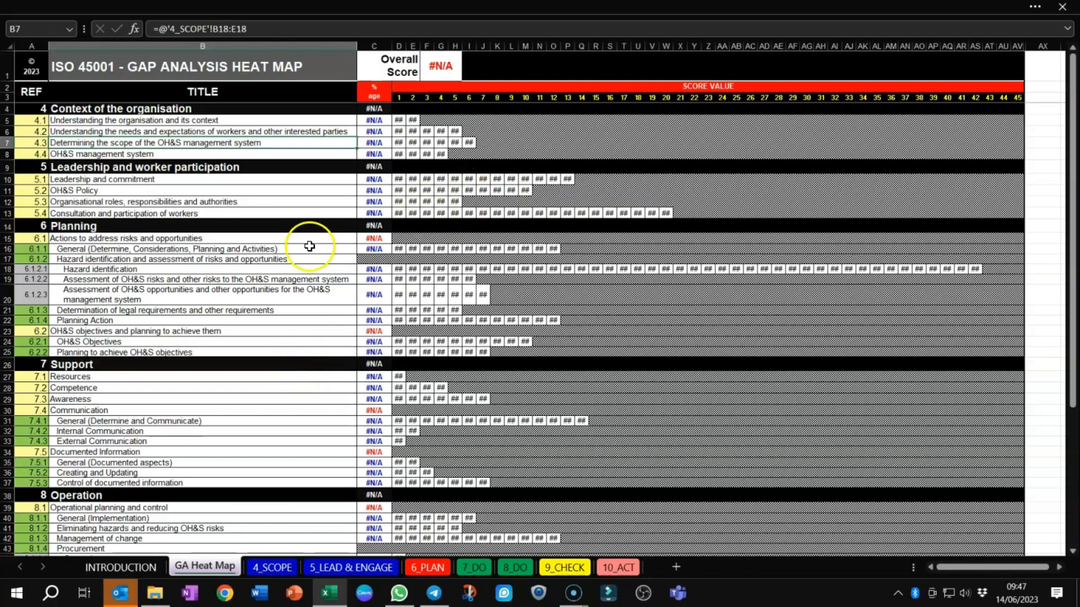
pyautogui.moveTo(280, 228)
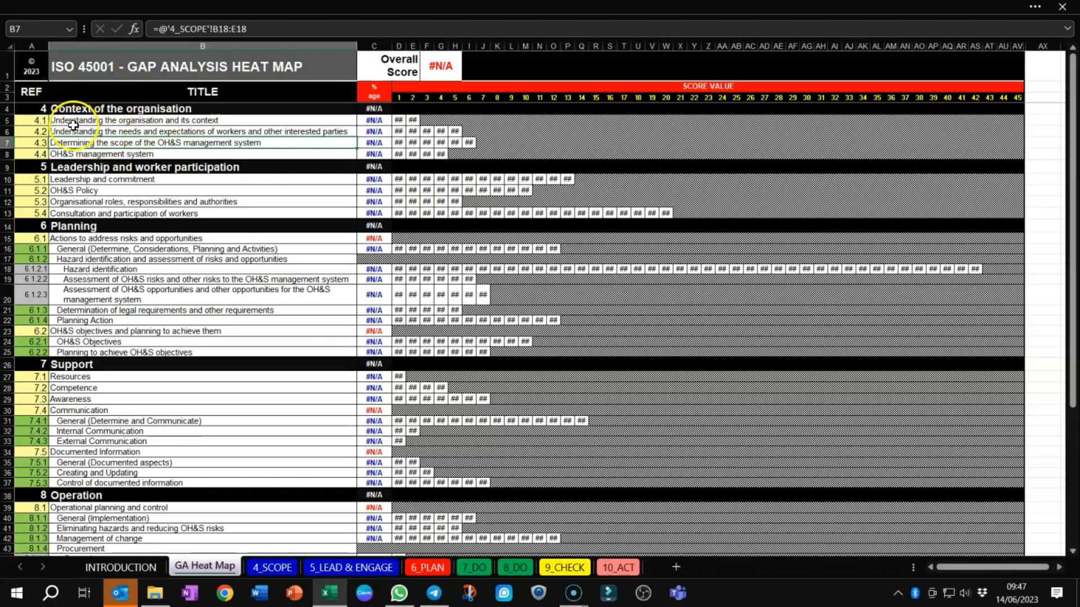
pyautogui.moveTo(398, 131)
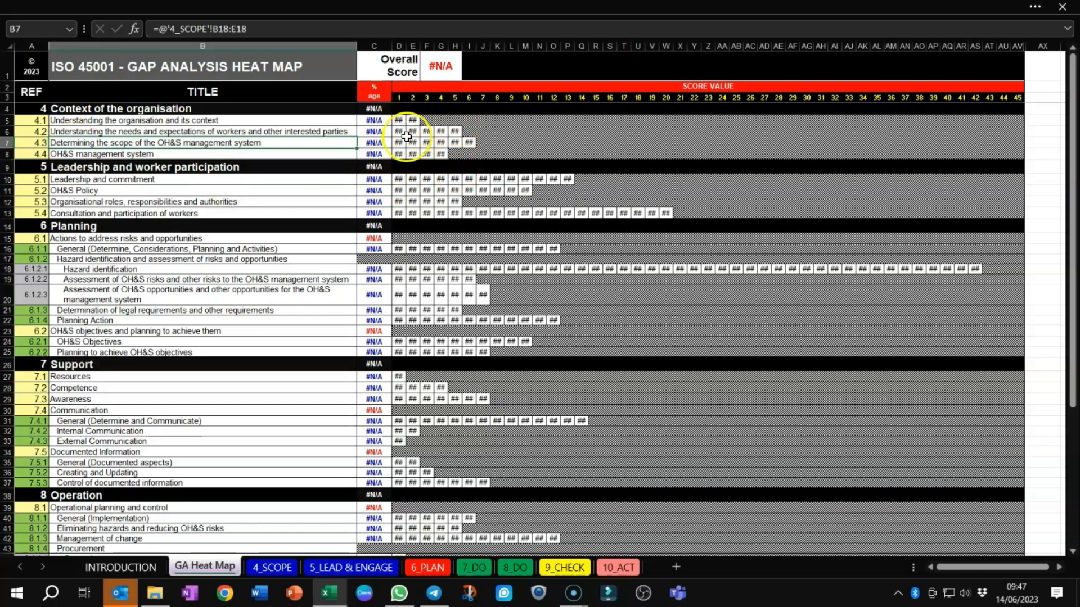
pyautogui.moveTo(434, 209)
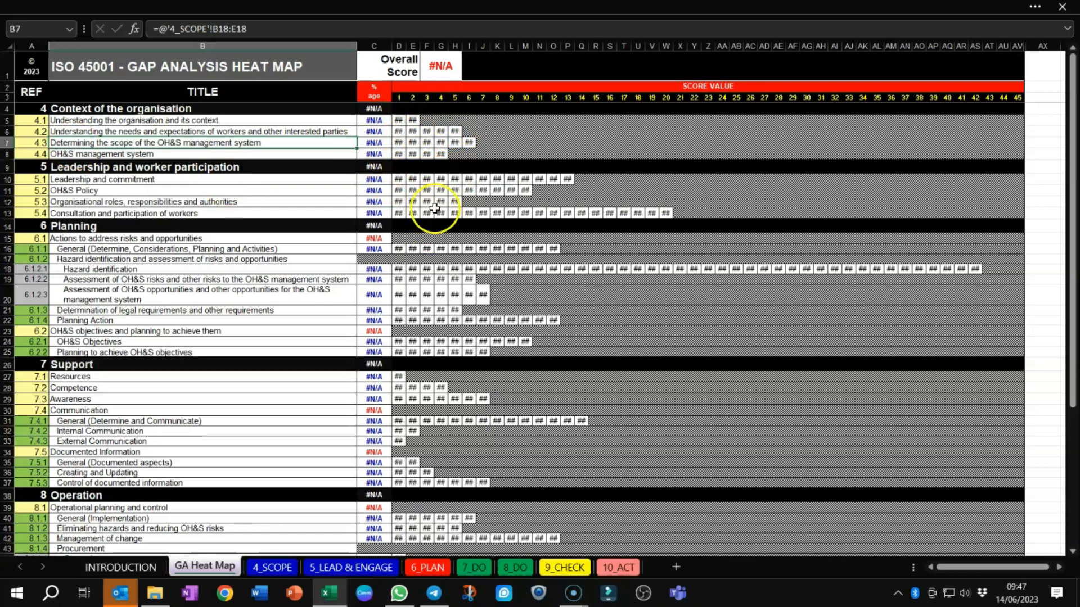
pyautogui.moveTo(402, 337)
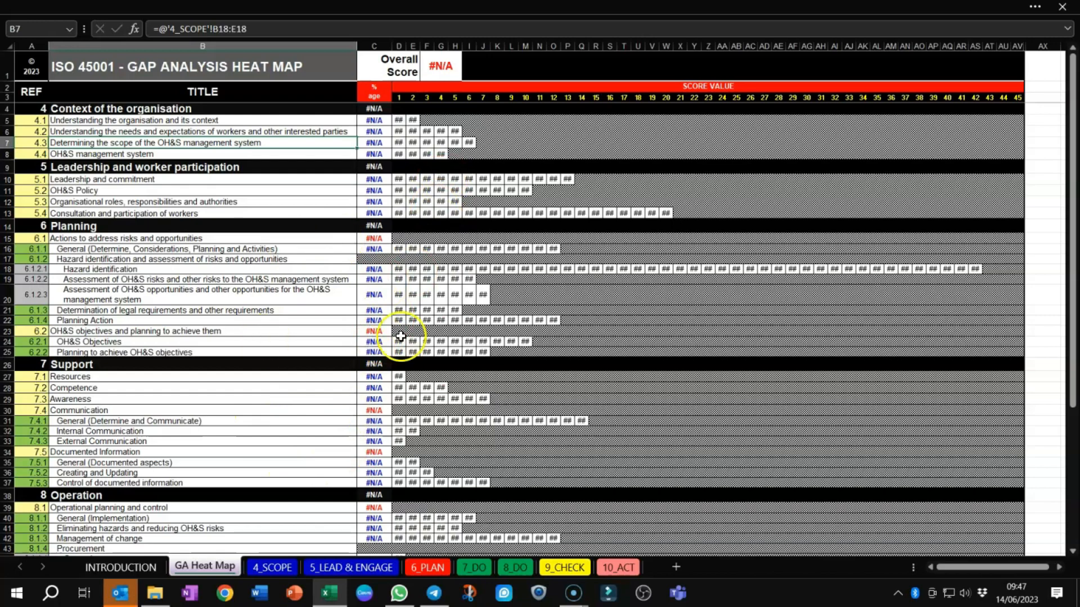
pyautogui.moveTo(269, 347)
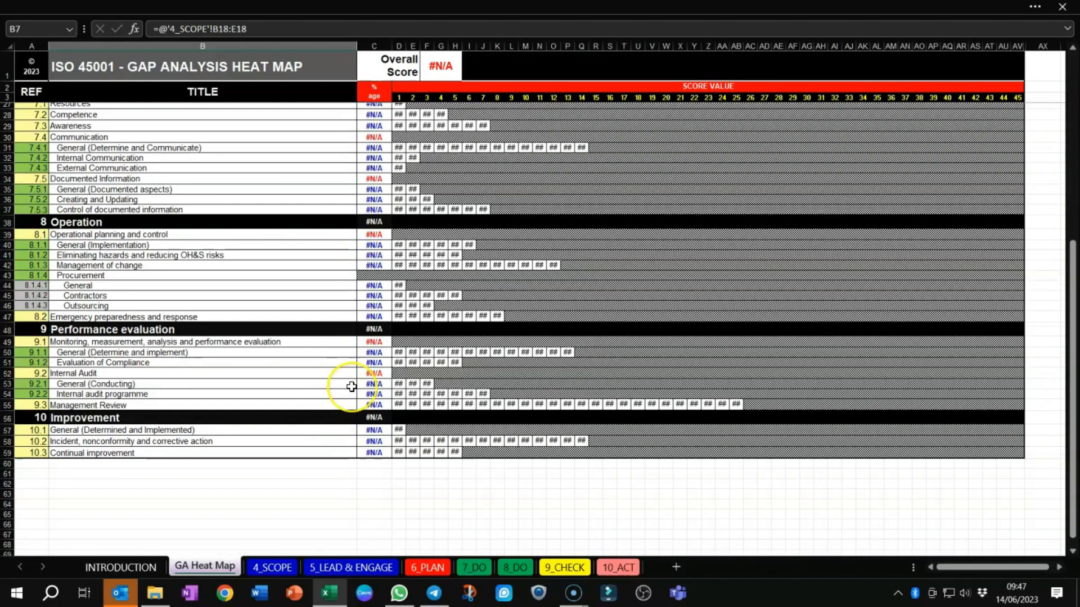
# Browse the 8_DO, 4_SCOPE, 5_LEAD & ENGAGE and next clause question sheets.
pyautogui.click(514, 566)
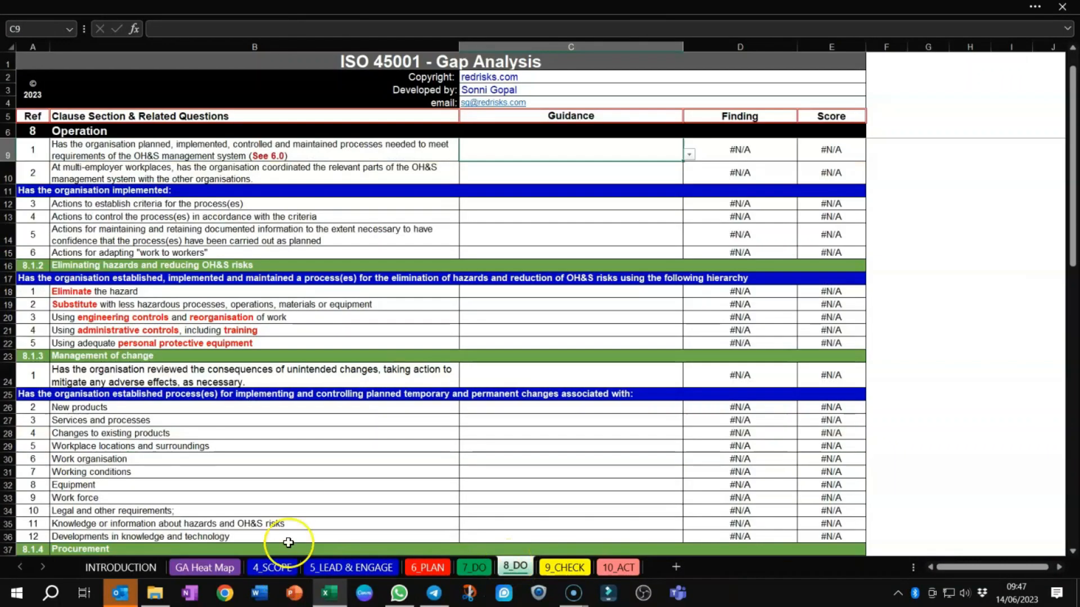
pyautogui.click(271, 566)
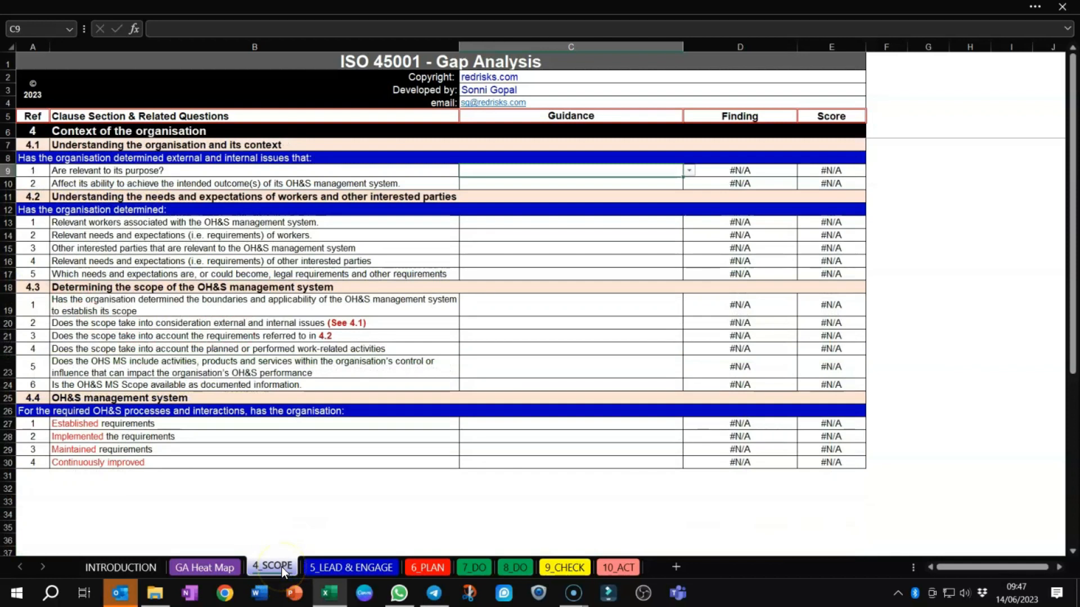
pyautogui.click(351, 567)
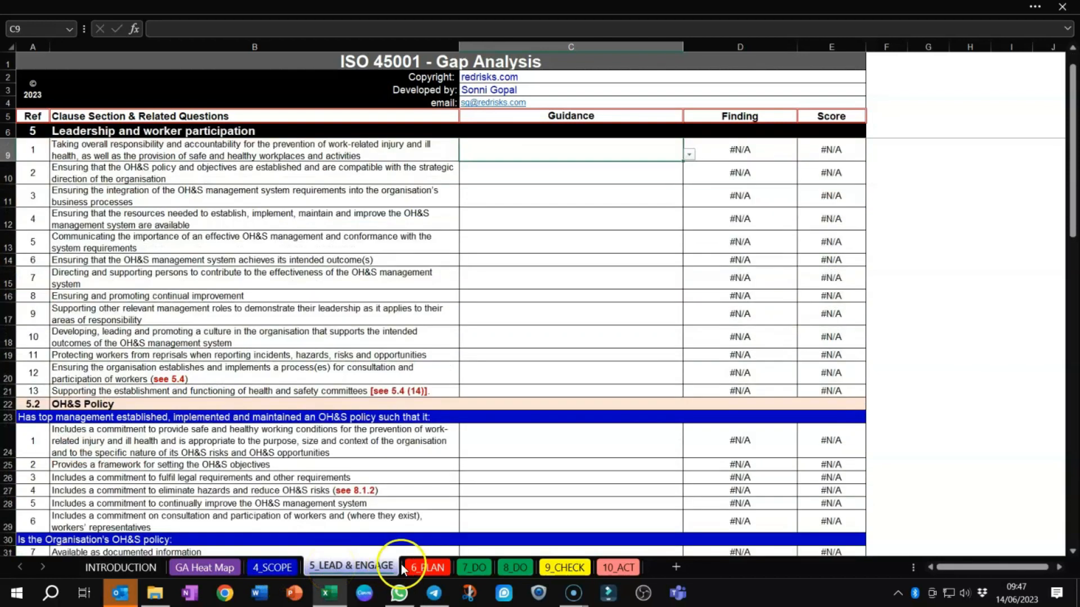
pyautogui.click(426, 567)
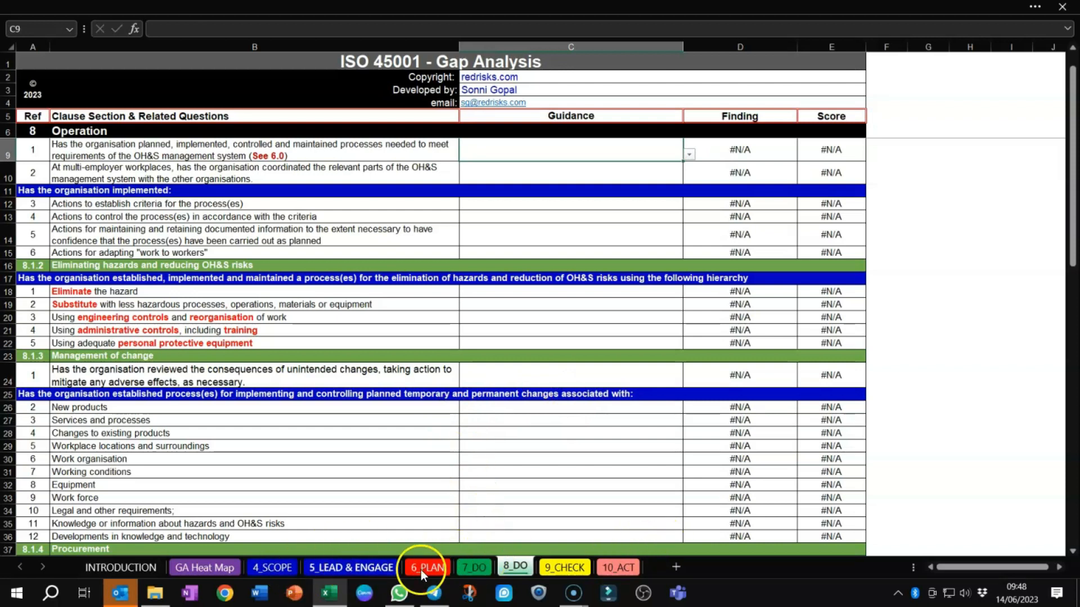
# Return to the 4_SCOPE sheet with its Context of the organisation questions and Guidance column.
pyautogui.click(271, 571)
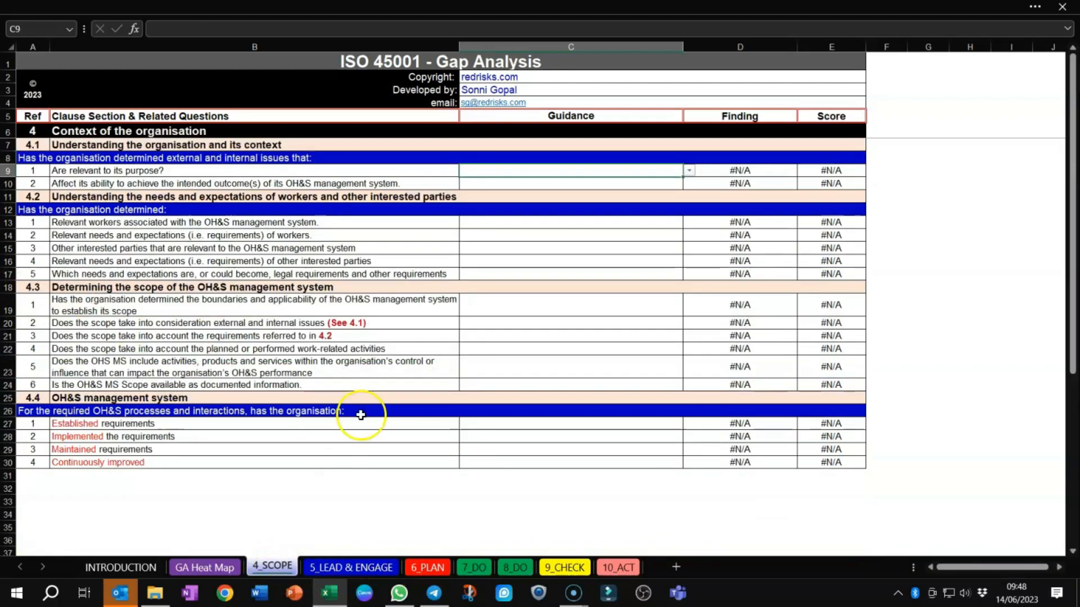
pyautogui.moveTo(689, 251)
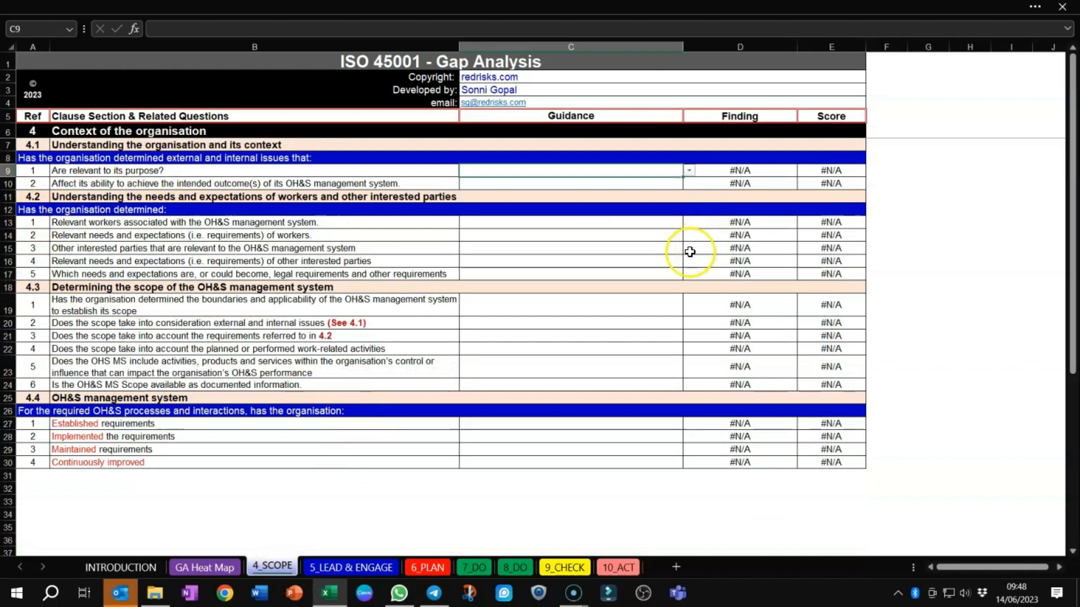
pyautogui.moveTo(259, 279)
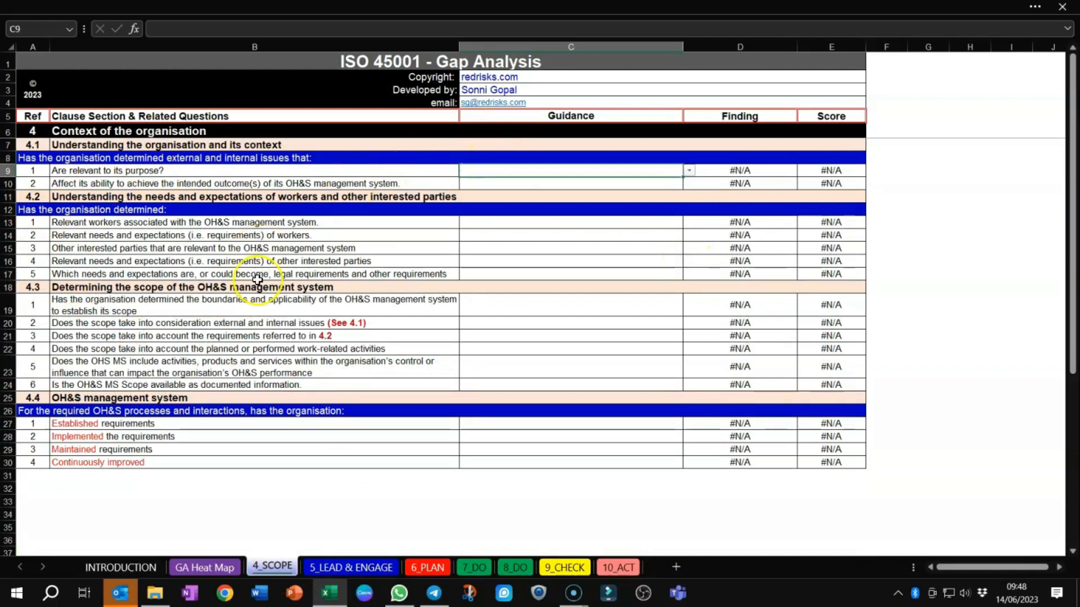
pyautogui.moveTo(52, 161)
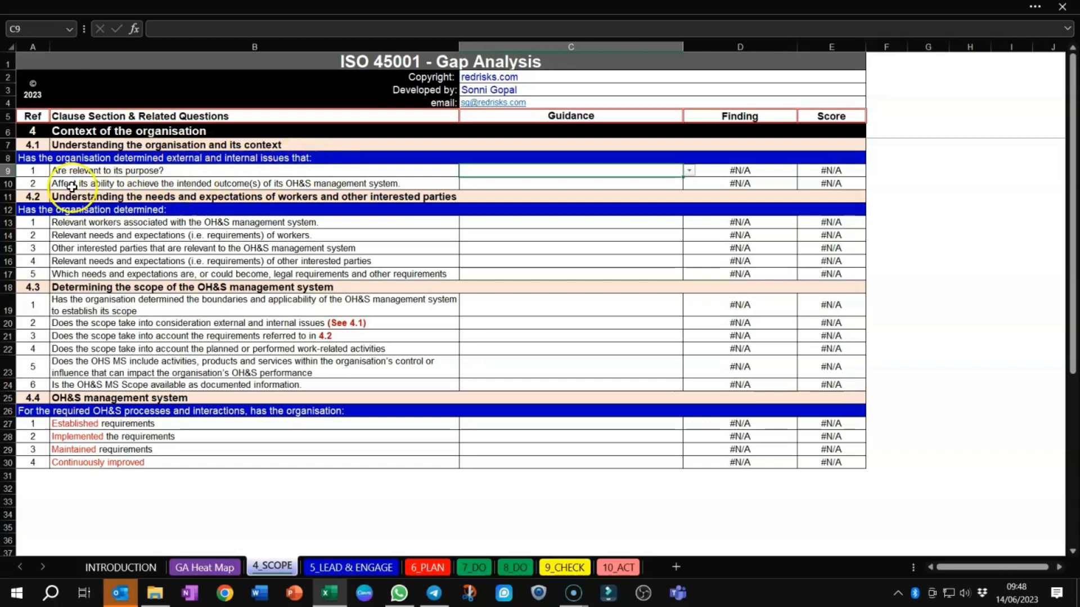
pyautogui.moveTo(224, 182)
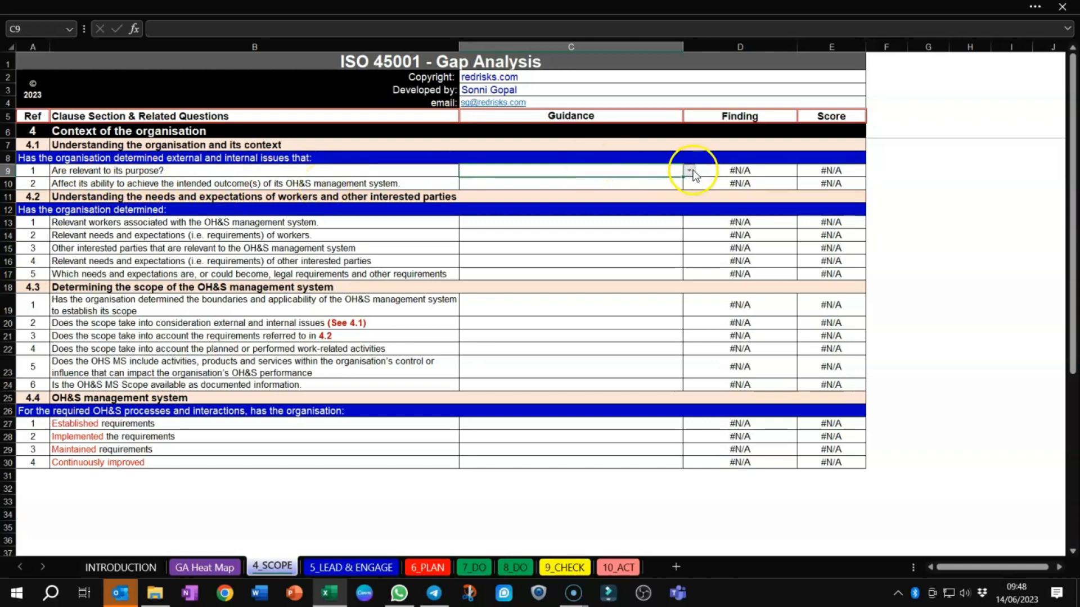
# Rate C9 'No awareness', C10 'Comprehensively understood' and C13 'No awareness', scoring 1, 5, 1.
pyautogui.click(689, 170)
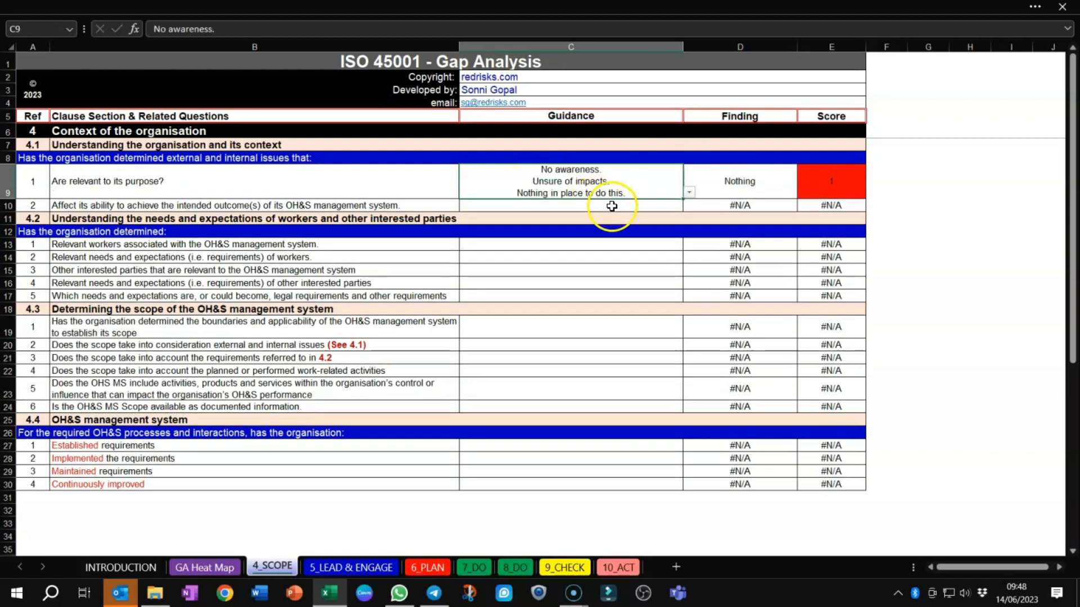
pyautogui.click(689, 205)
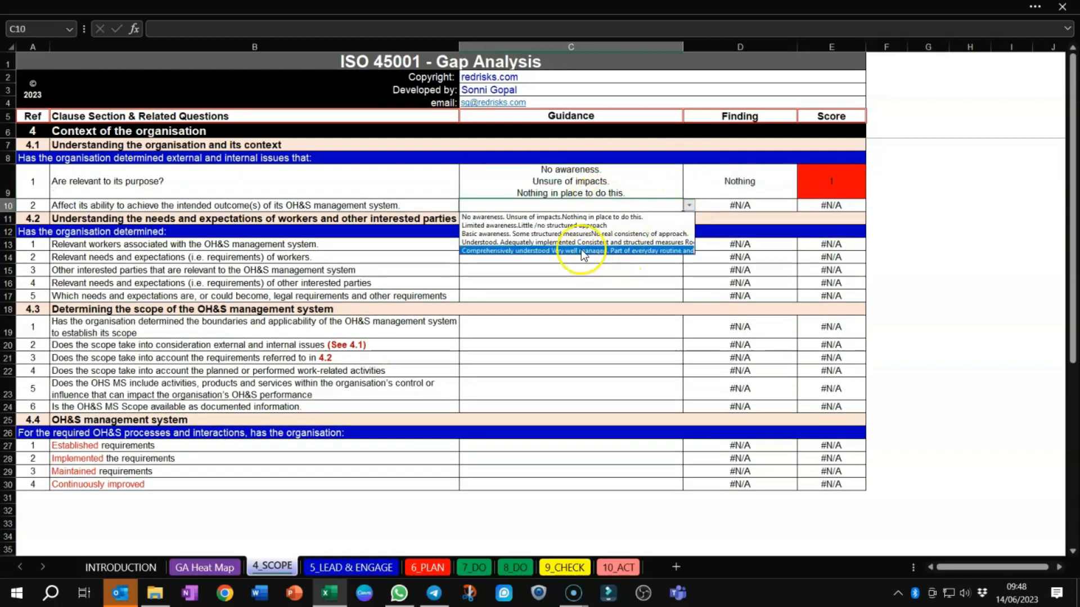
pyautogui.click(577, 250)
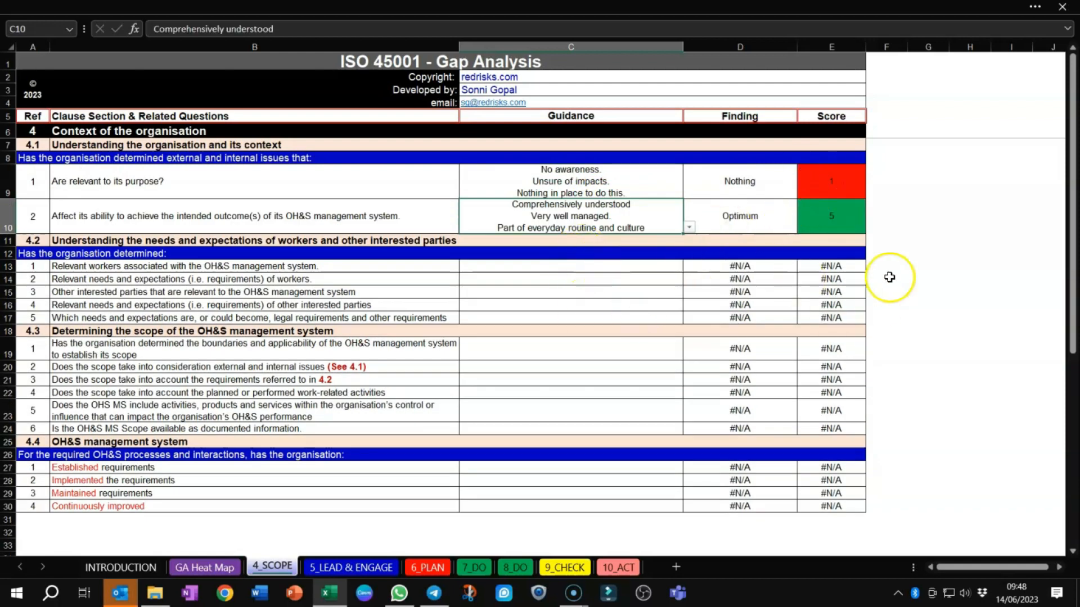
pyautogui.moveTo(857, 231)
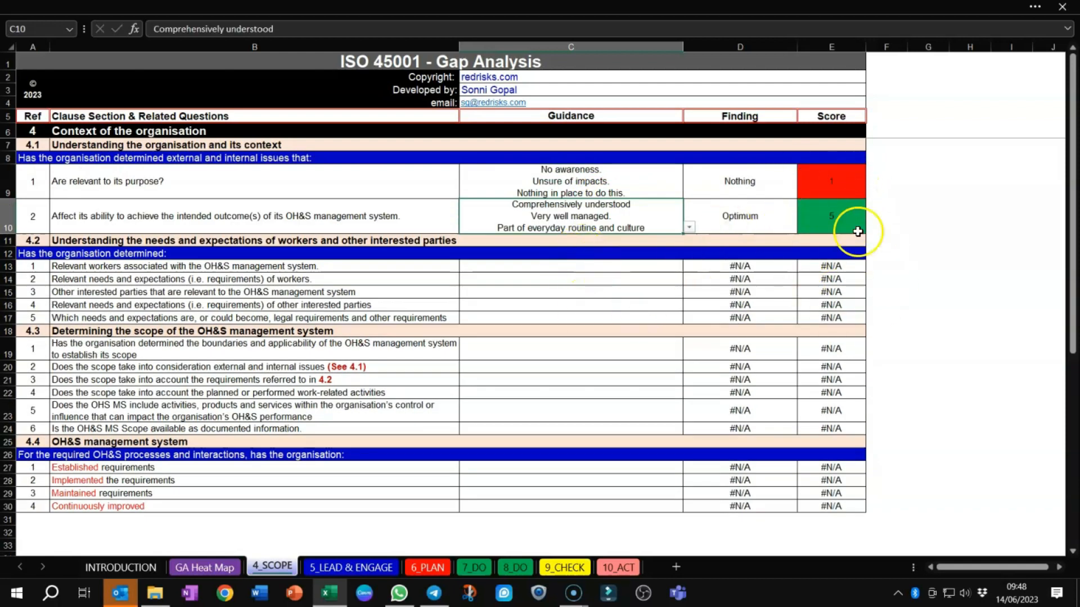
pyautogui.click(570, 266)
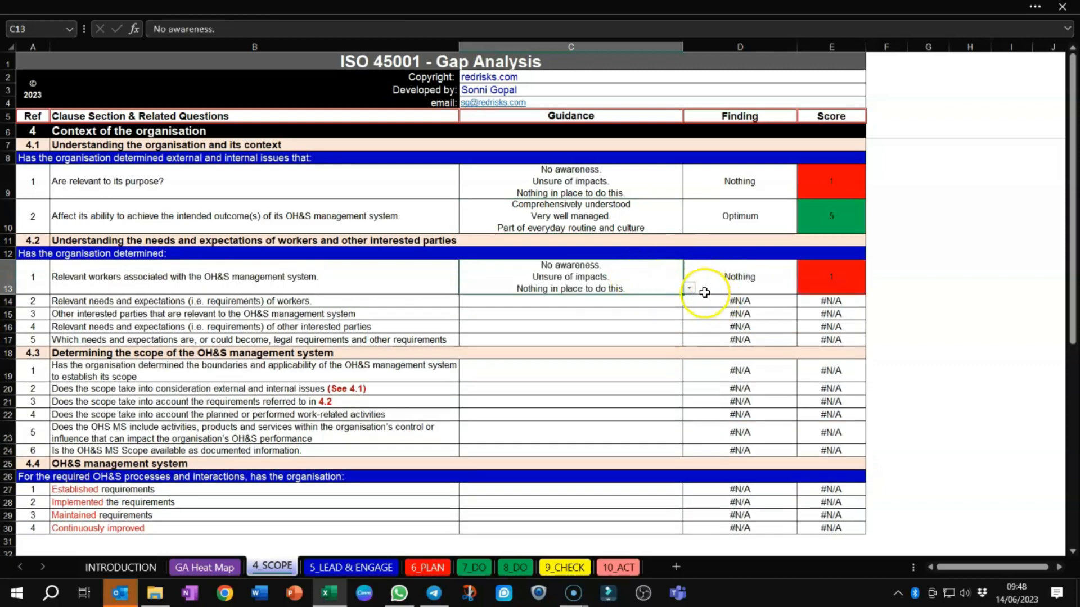
pyautogui.click(571, 301)
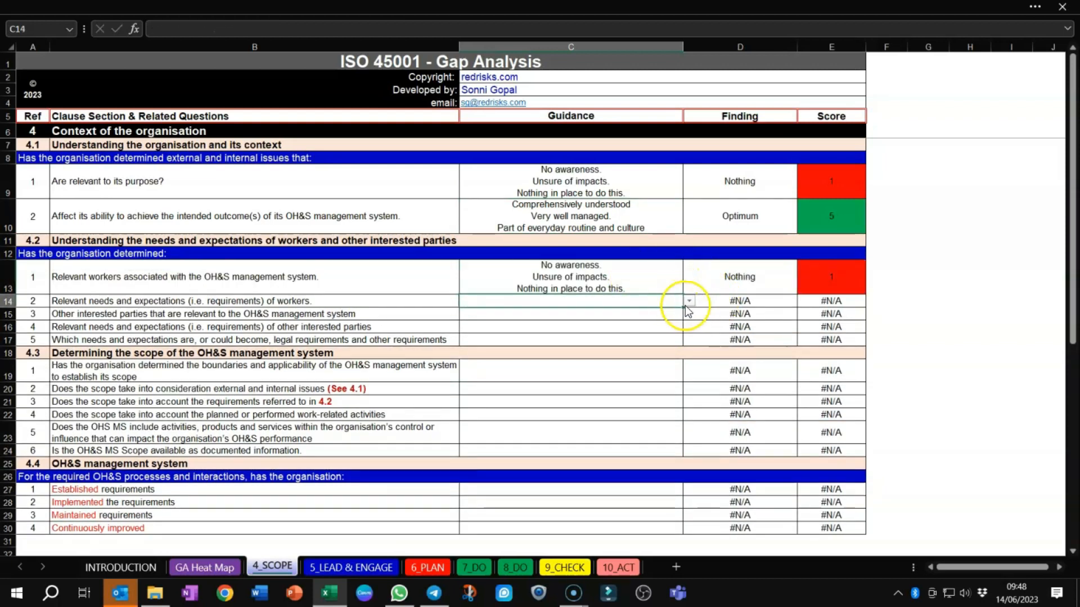
# Rate the remaining 4.2–4.4 questions, including question 5 as basic awareness and Continuously improved as Comprehensively understood.
pyautogui.click(686, 302)
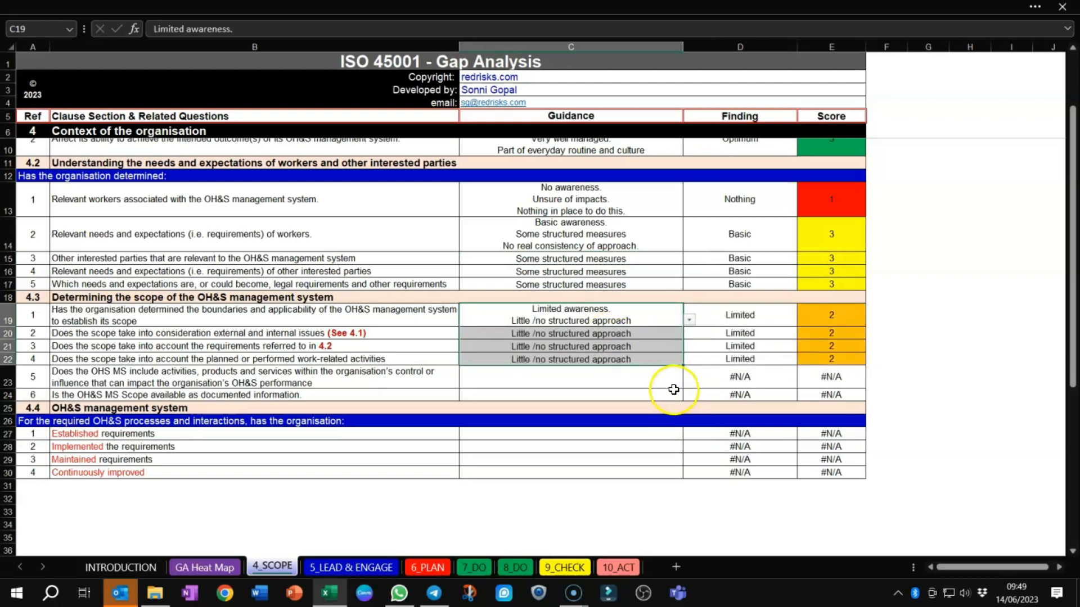
pyautogui.click(689, 381)
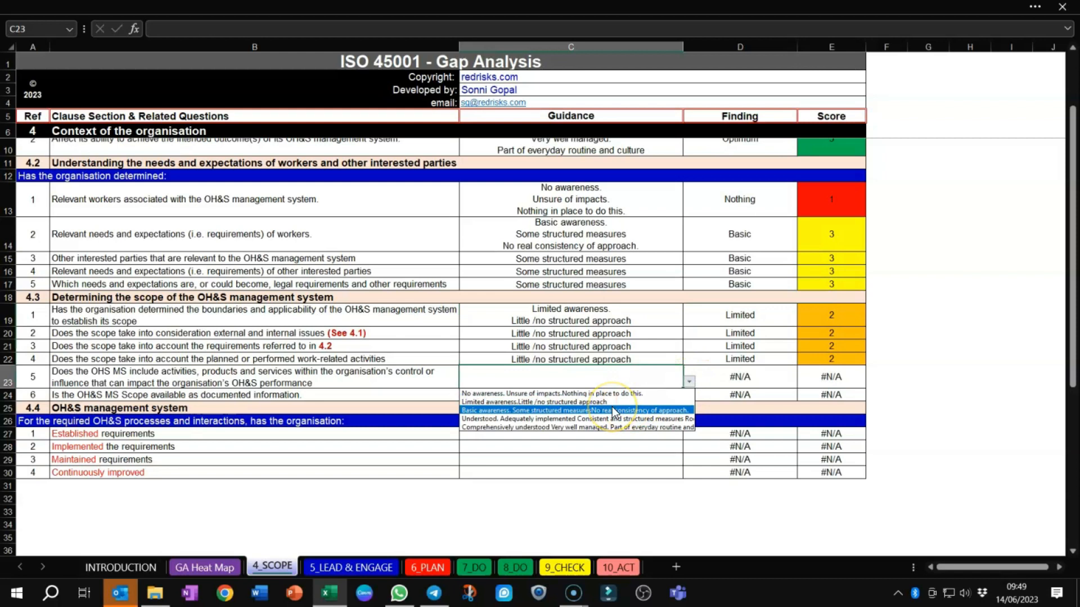
pyautogui.click(575, 410)
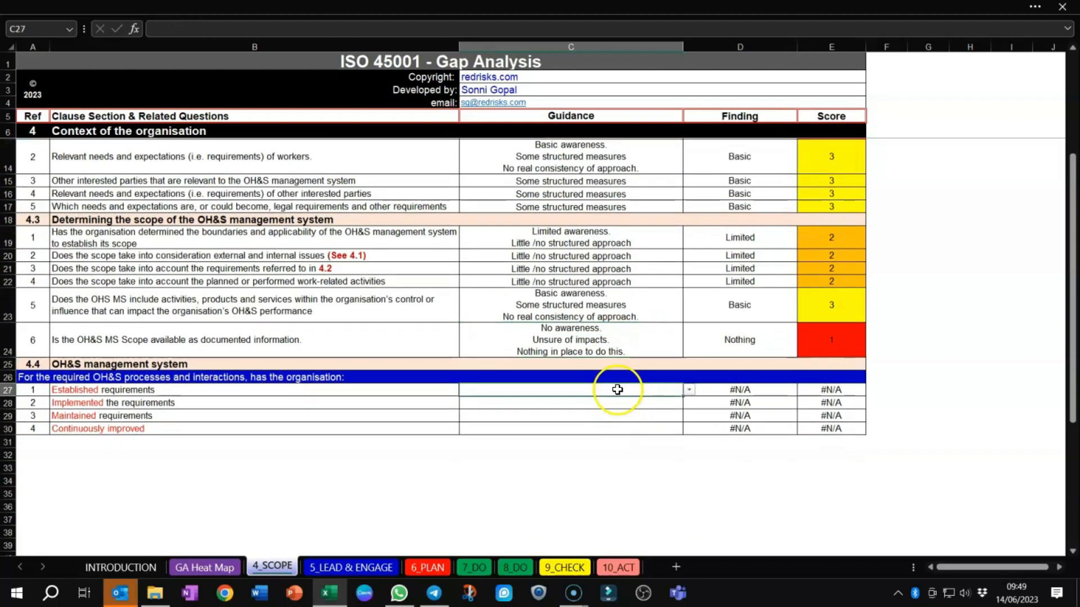
pyautogui.click(689, 390)
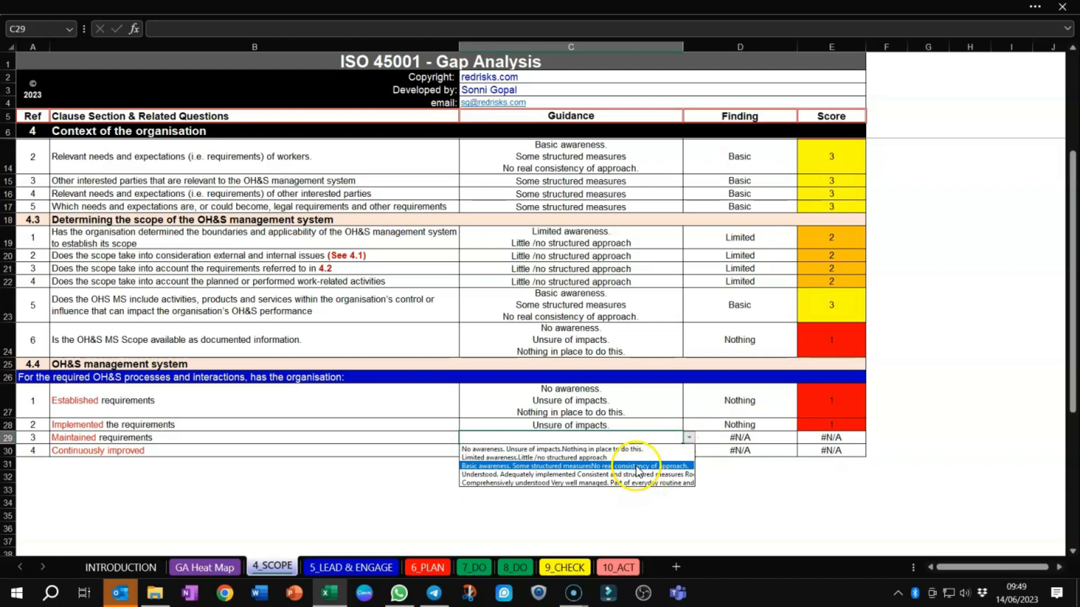
pyautogui.click(577, 474)
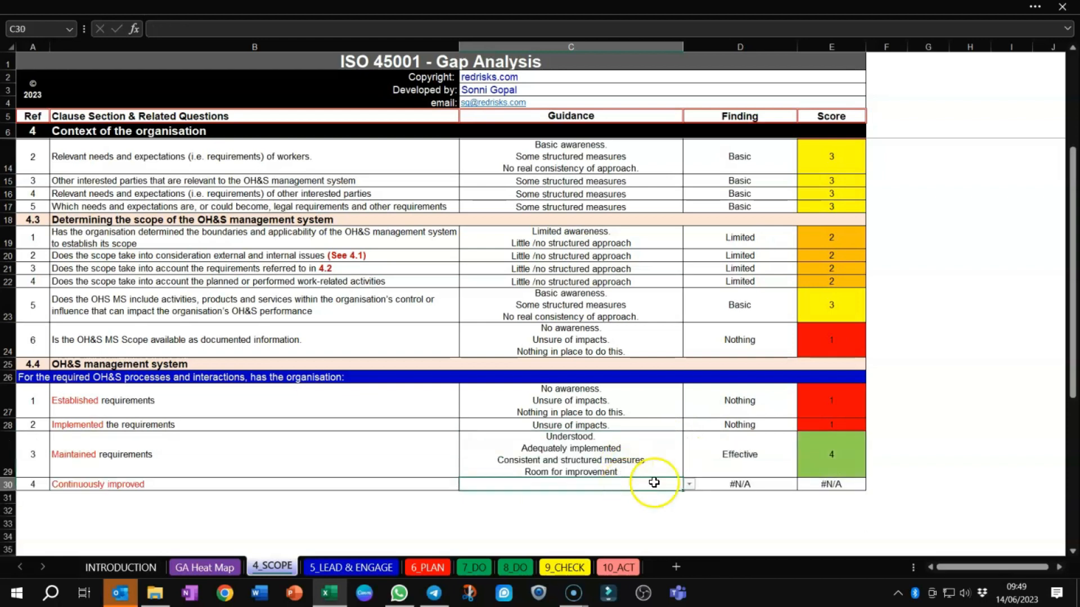
pyautogui.click(688, 484)
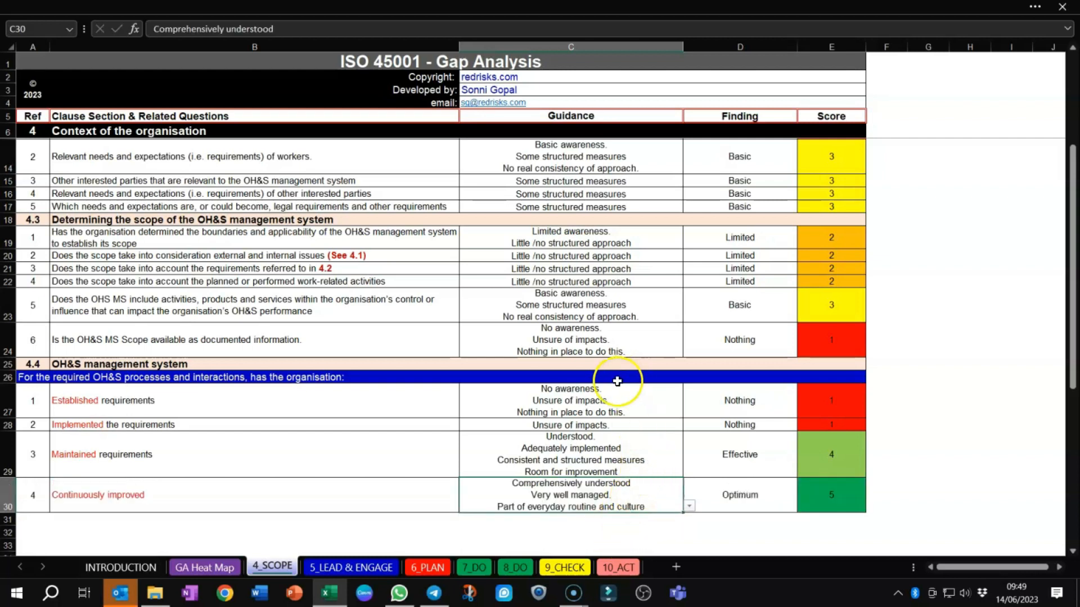
pyautogui.moveTo(260, 398)
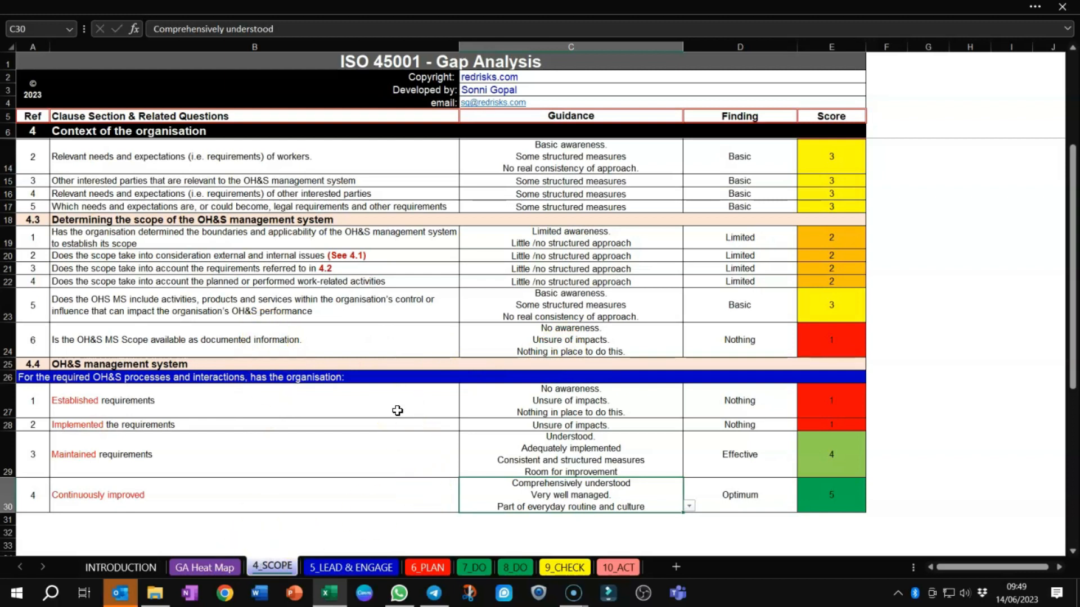
pyautogui.moveTo(397, 402)
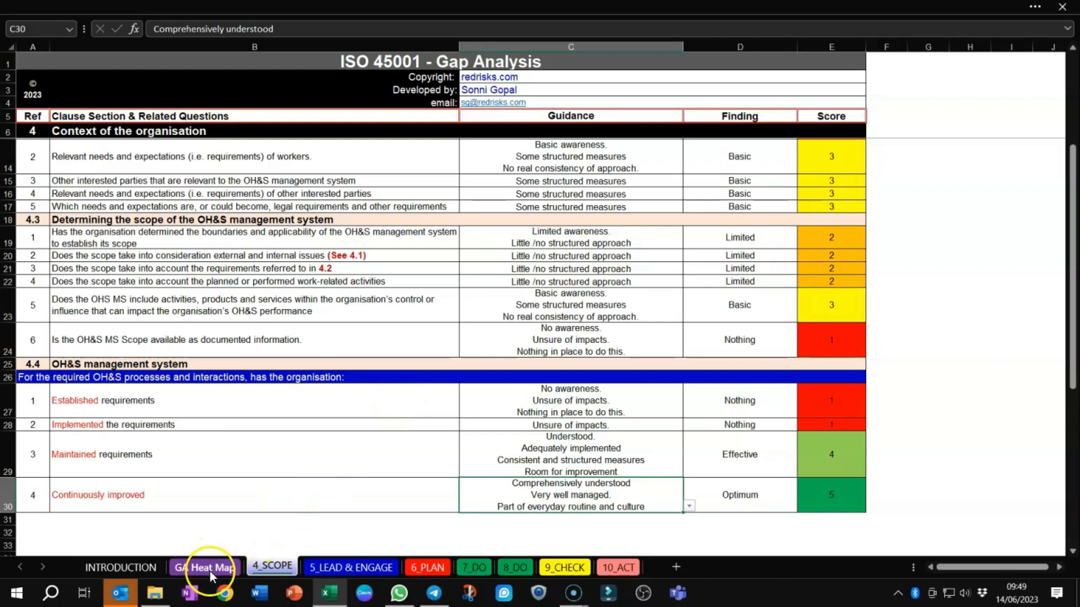
# Review the GA Heat Map's clause 4 percentages and coloured score cells, later clauses still #N/A.
pyautogui.click(205, 567)
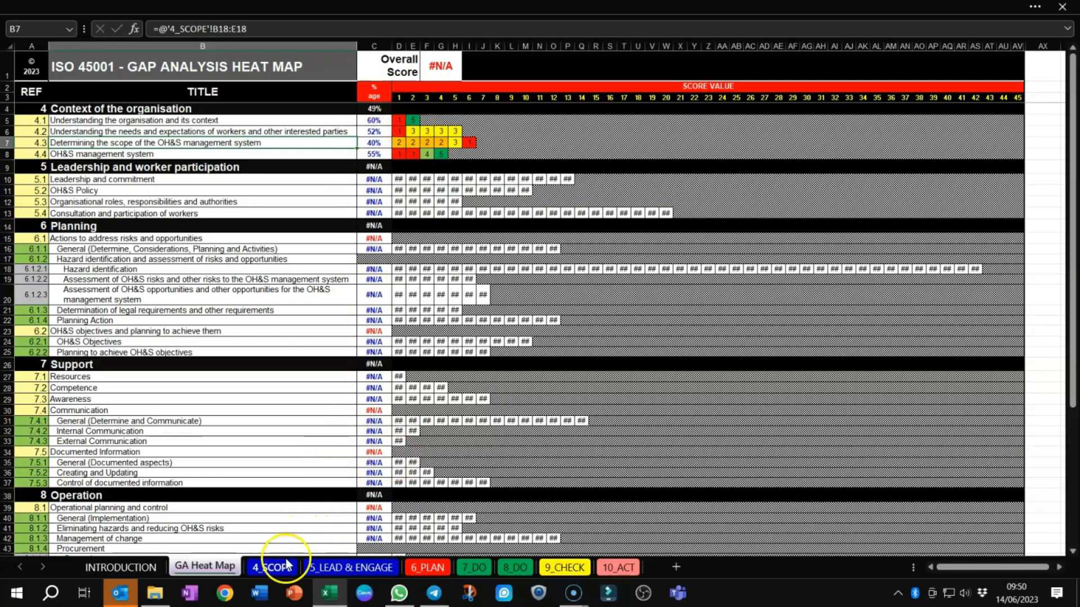
pyautogui.click(273, 567)
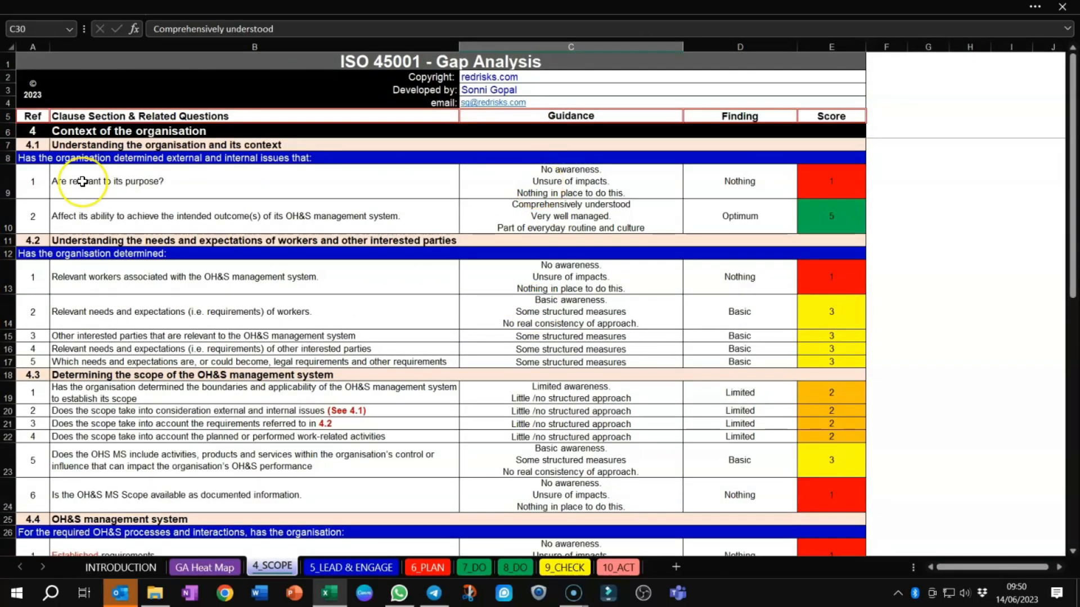
pyautogui.moveTo(555, 234)
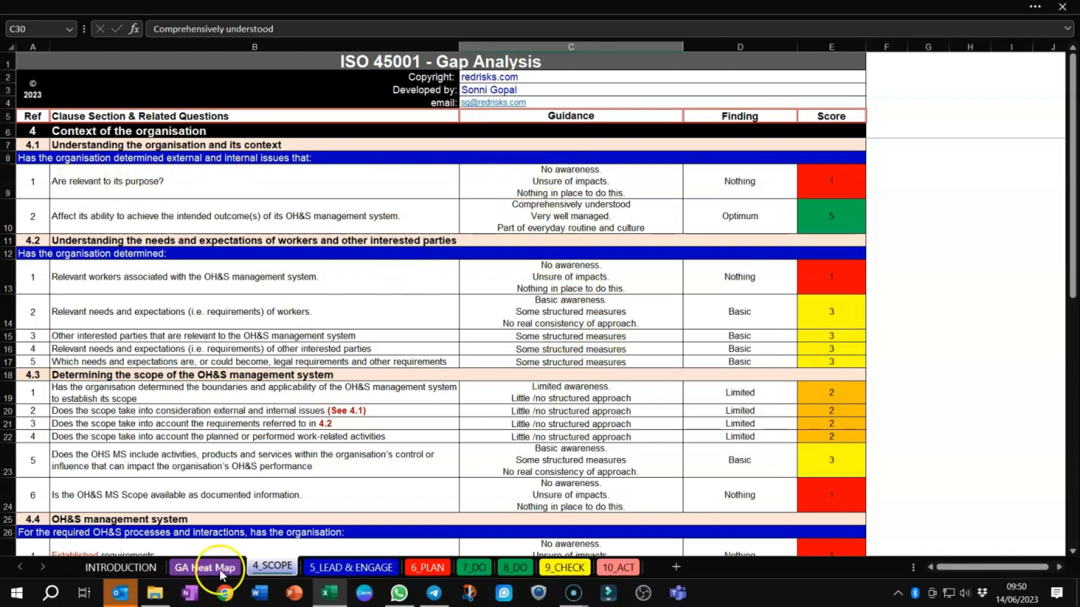
pyautogui.click(204, 567)
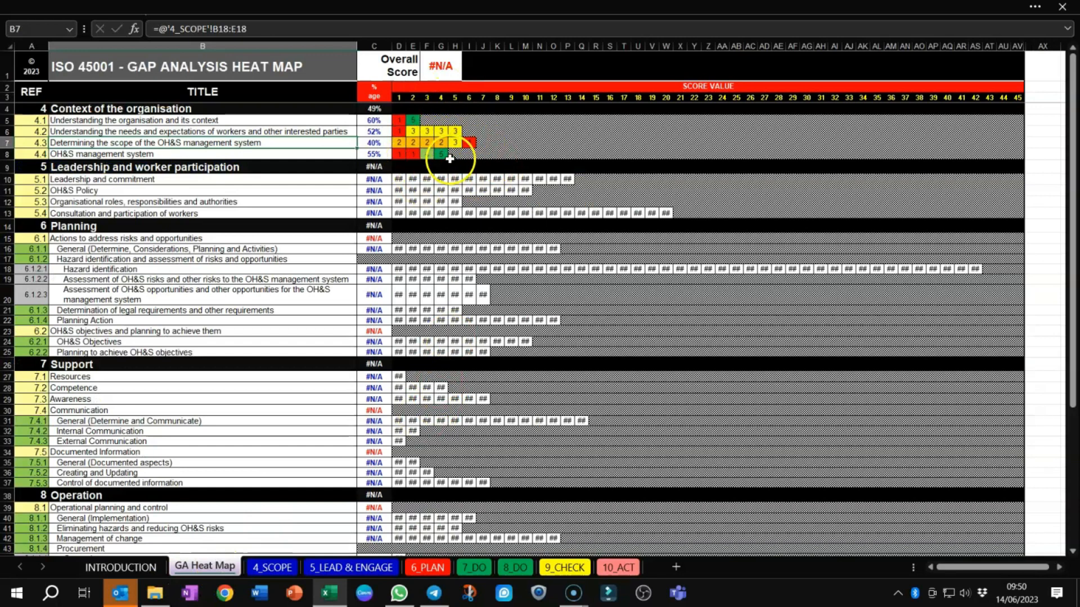
pyautogui.scroll(-3)
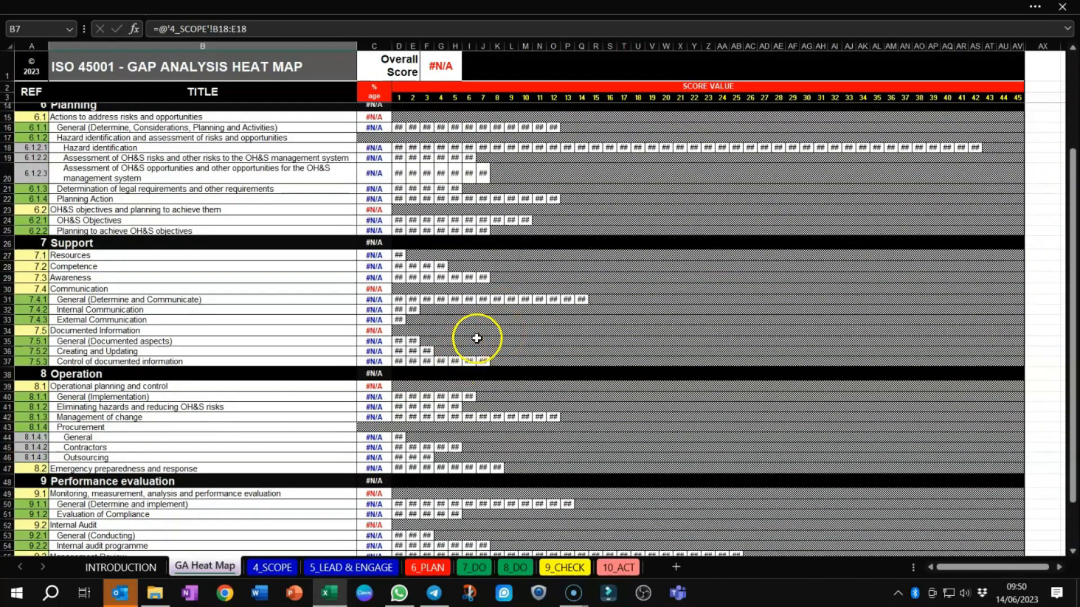
pyautogui.scroll(-3)
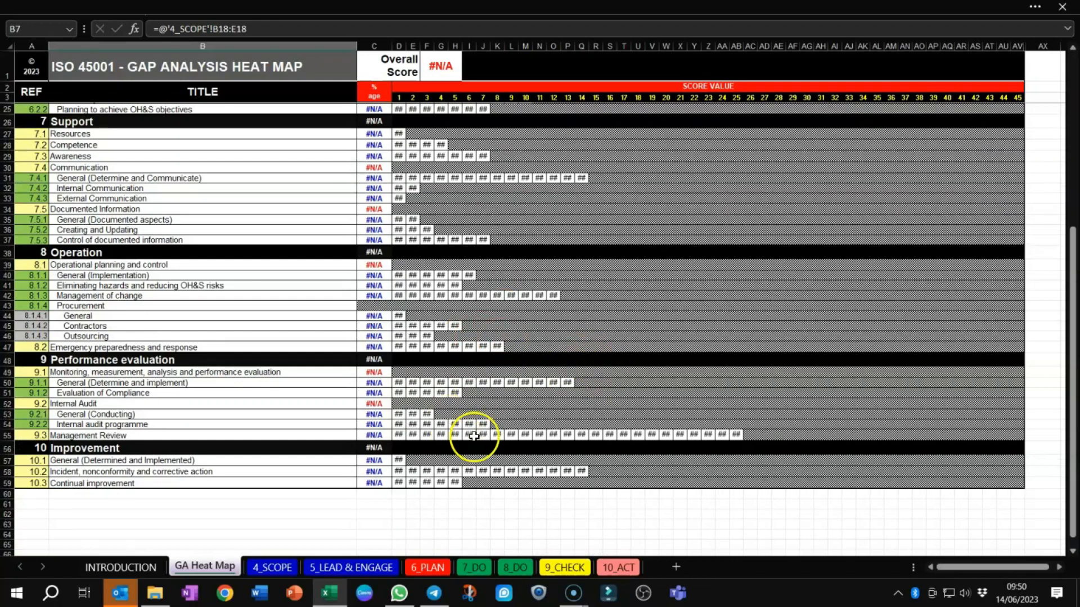
pyautogui.scroll(3)
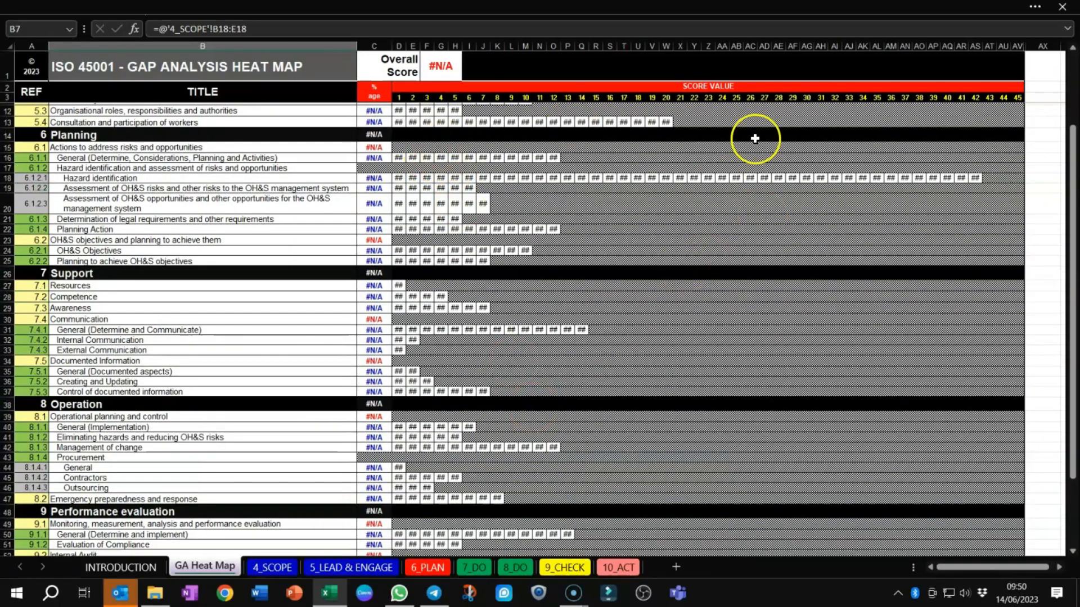
pyautogui.moveTo(432, 335)
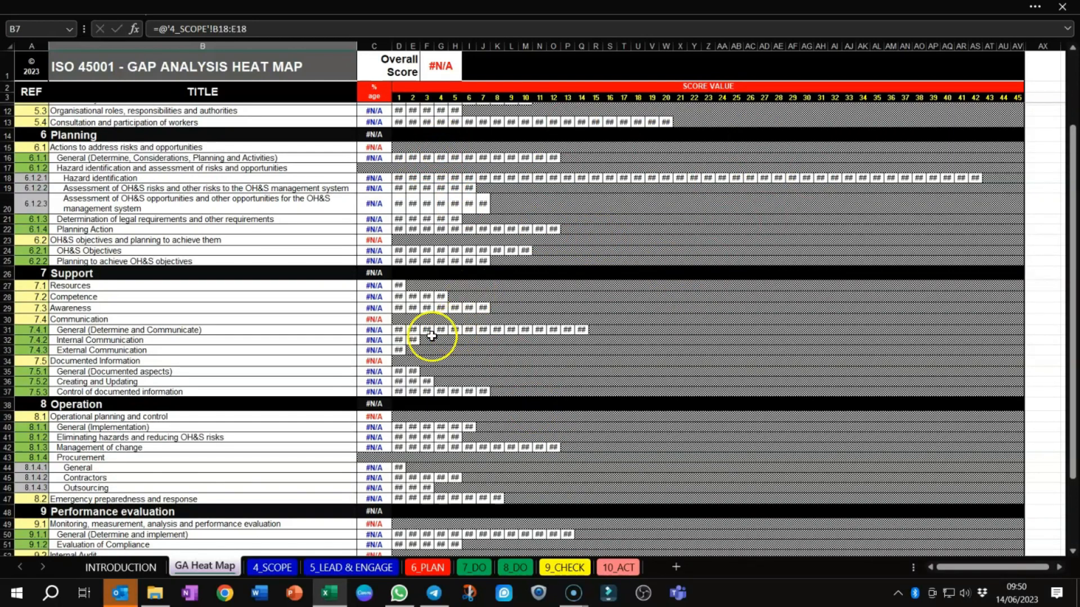
pyautogui.moveTo(590, 406)
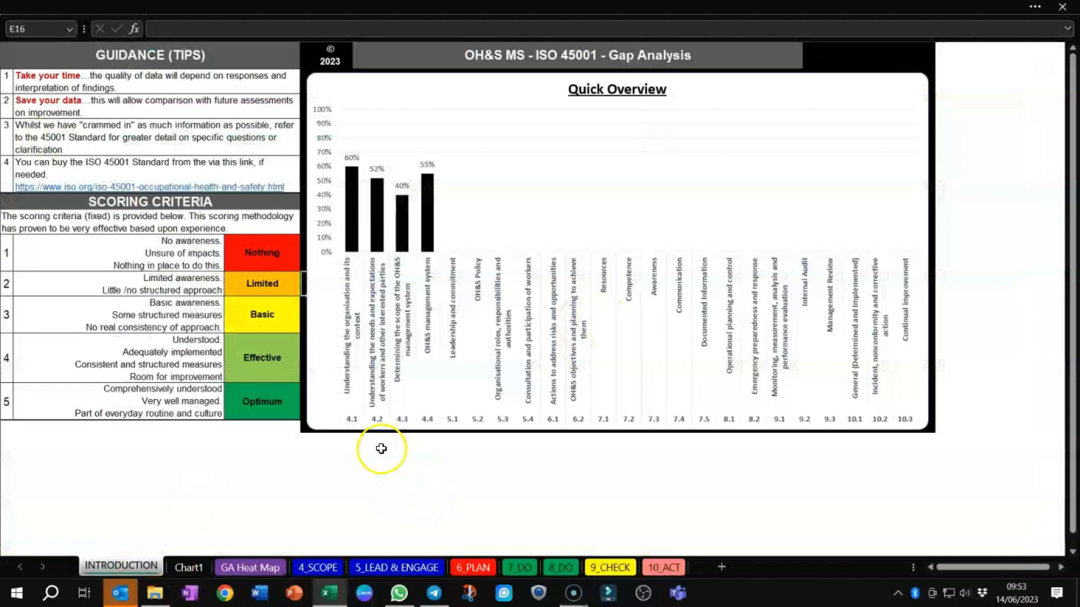
pyautogui.moveTo(468, 268)
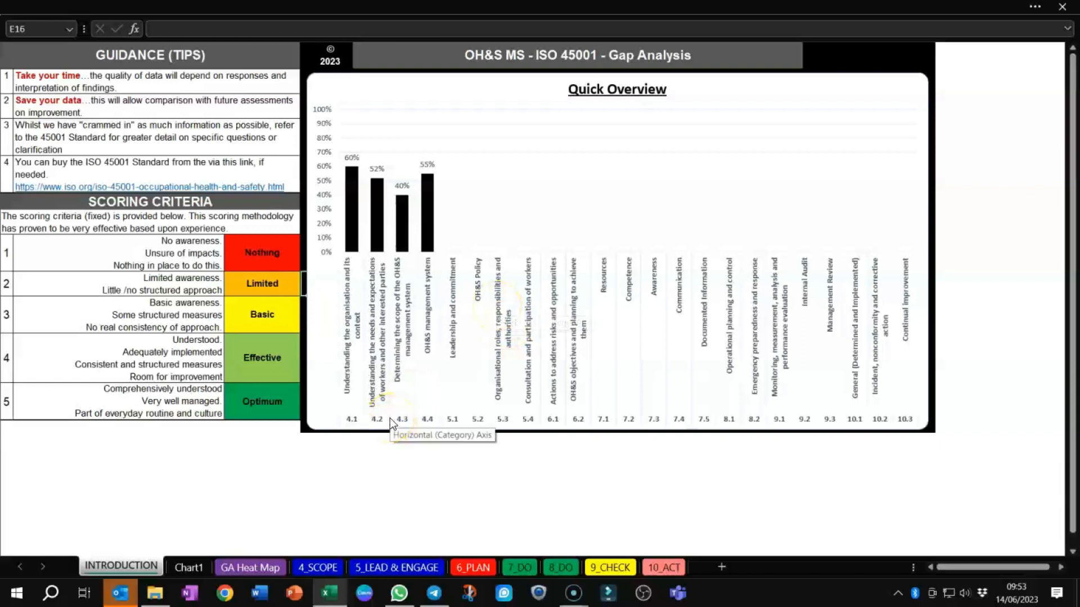
pyautogui.moveTo(993, 189)
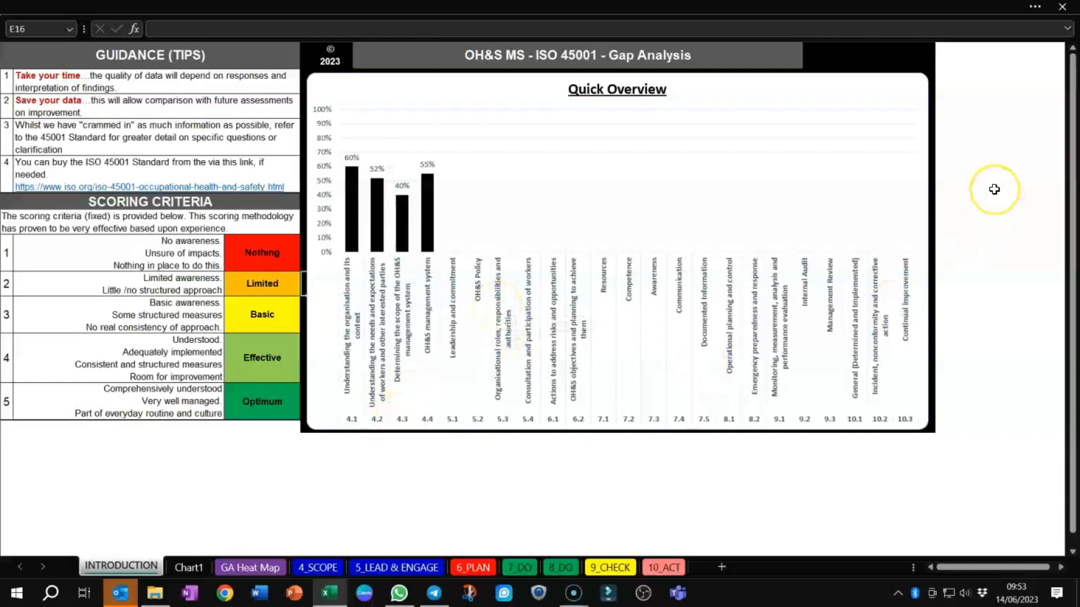
pyautogui.moveTo(938, 199)
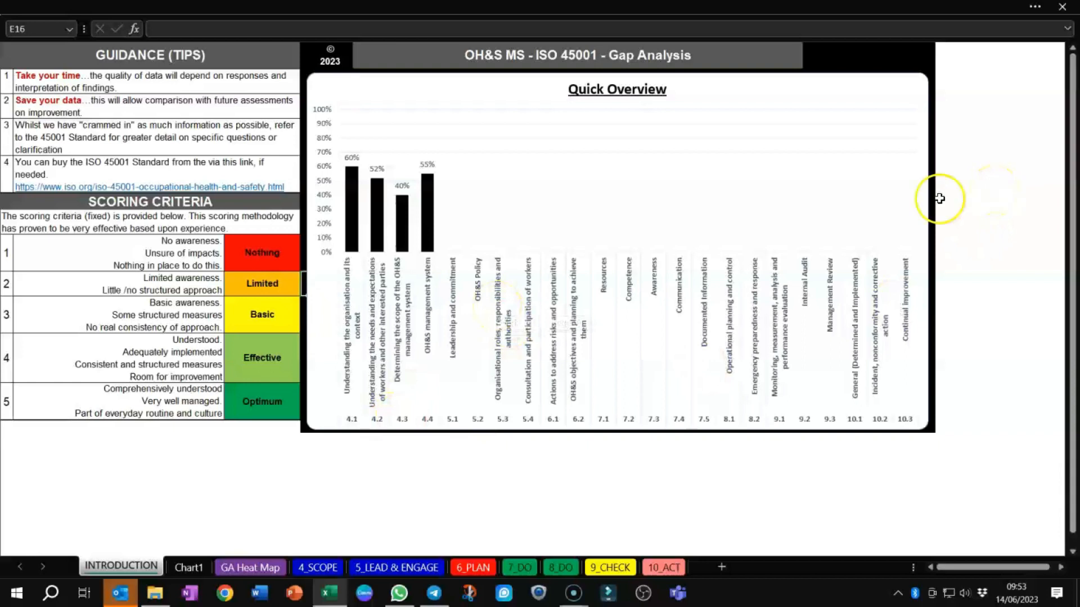
pyautogui.moveTo(483, 191)
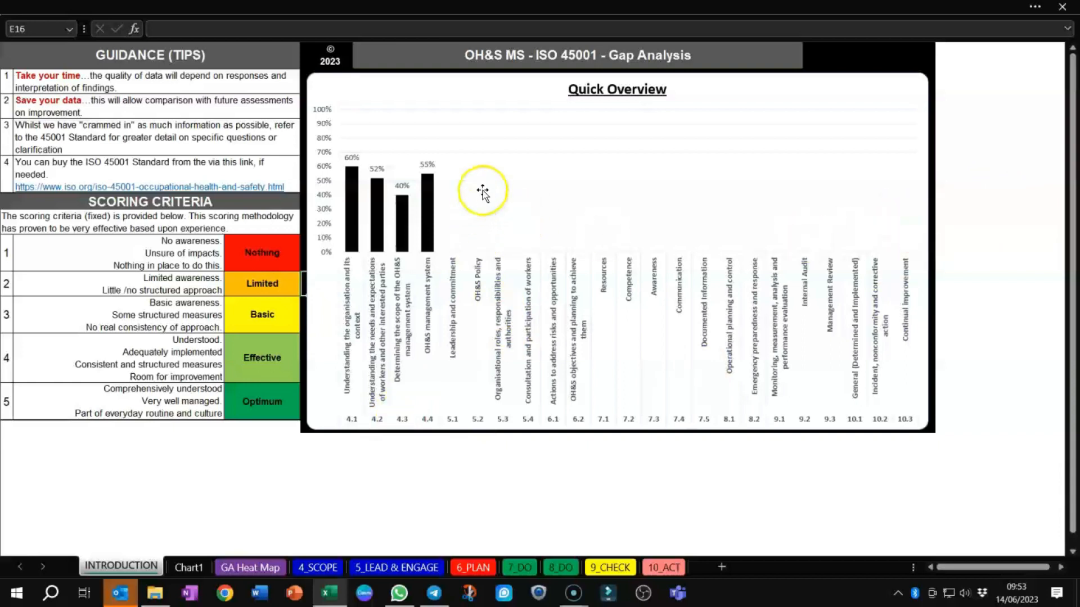
# Select the Quick Overview chart showing clause 4 bars at 60%, 52%, 40% and 55%.
pyautogui.click(482, 192)
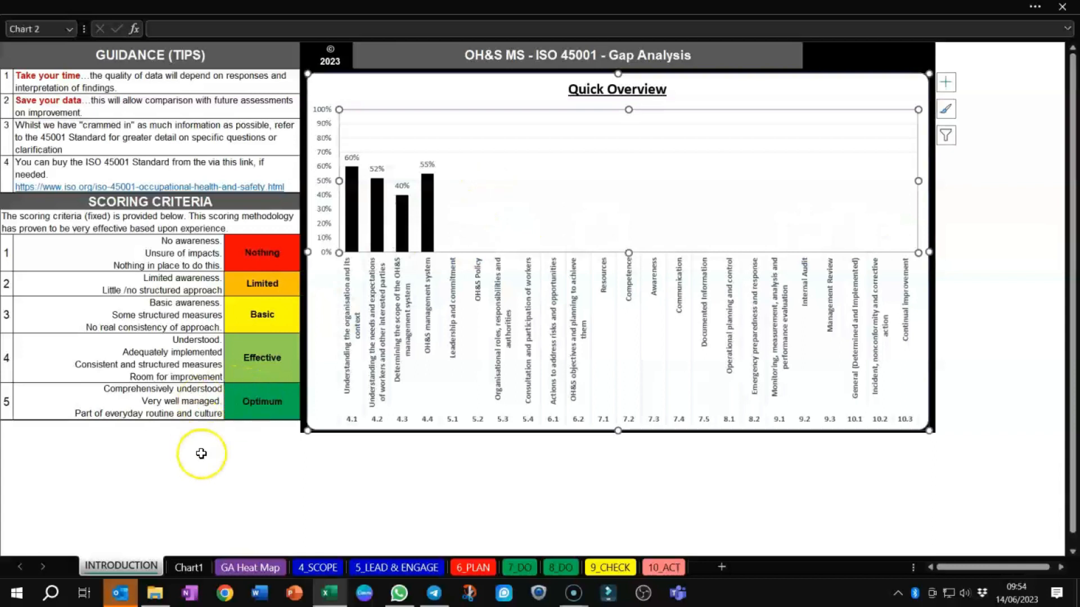
pyautogui.moveTo(282, 482)
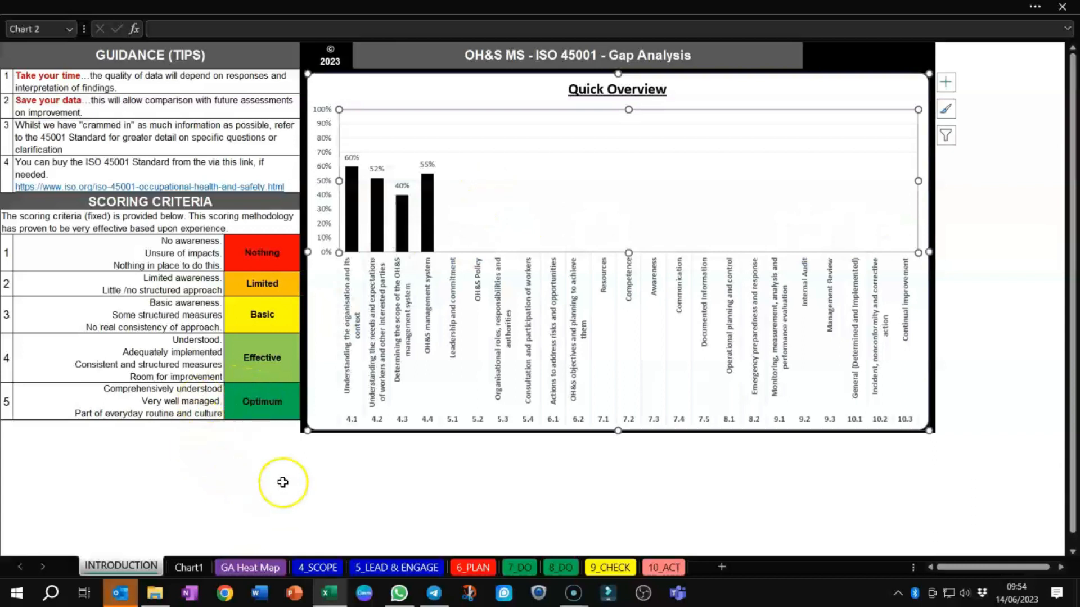
pyautogui.moveTo(338, 509)
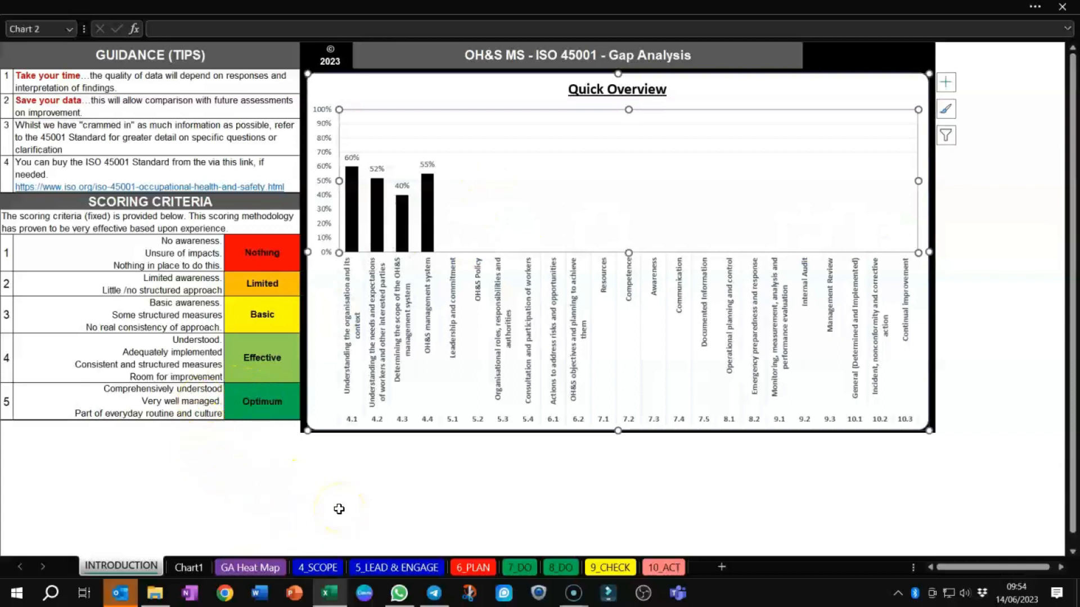
pyautogui.click(204, 567)
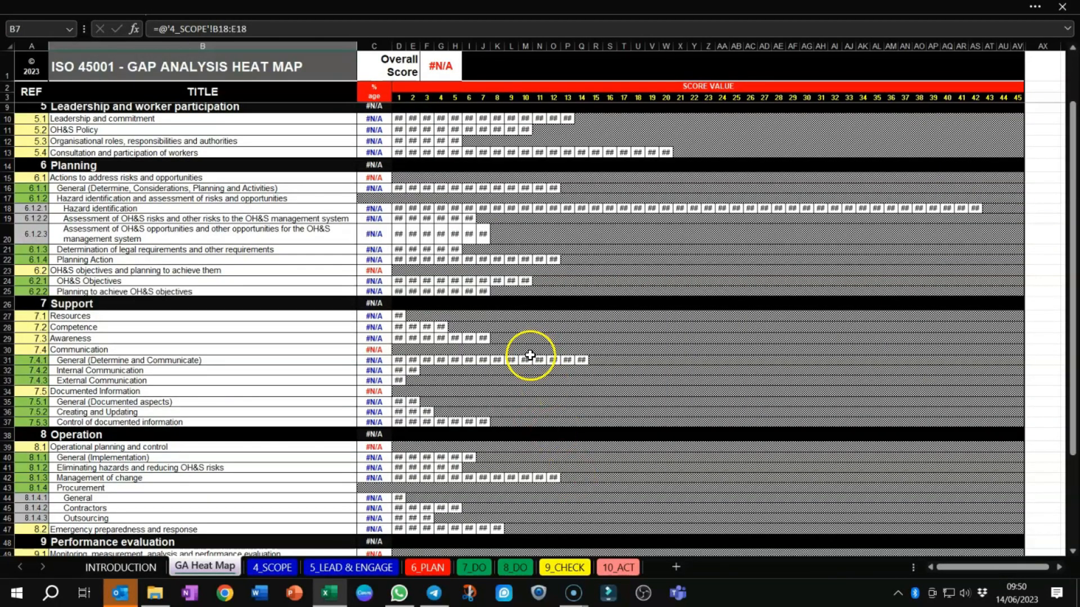
pyautogui.moveTo(299, 485)
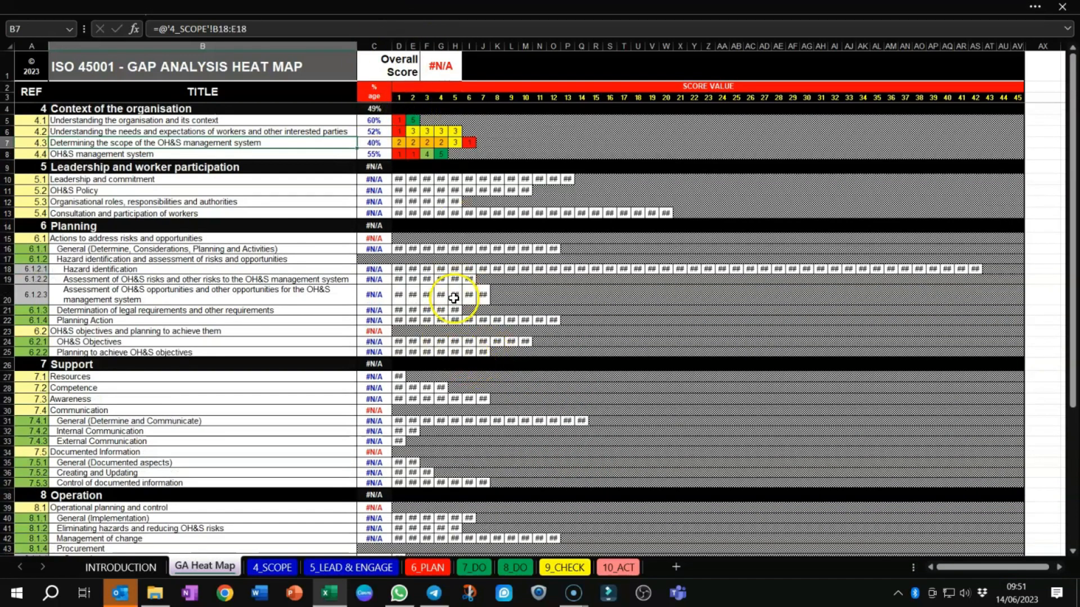
pyautogui.scroll(-3)
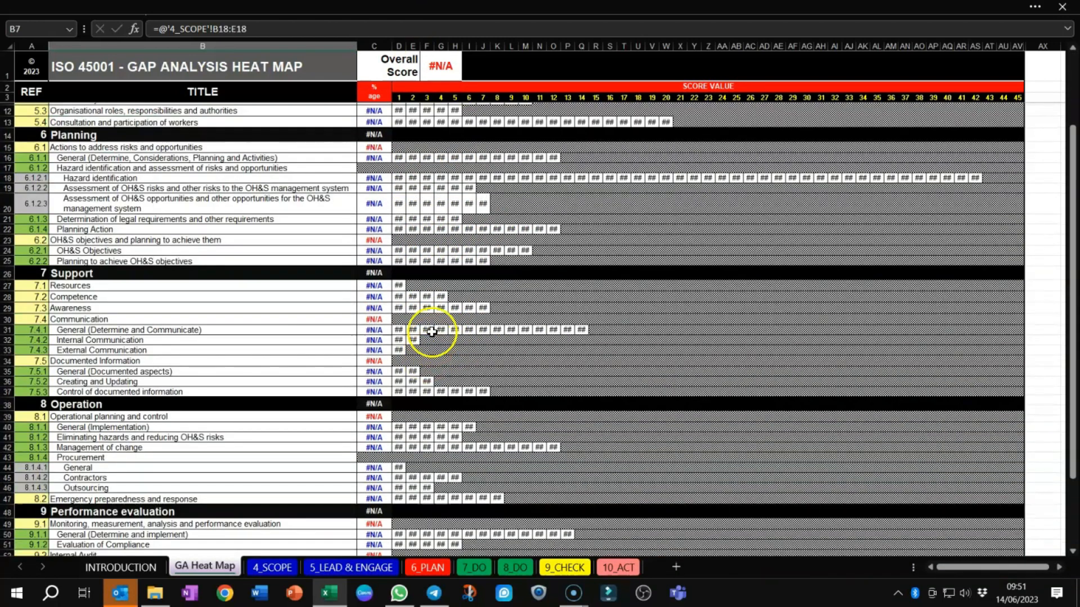
pyautogui.scroll(-3)
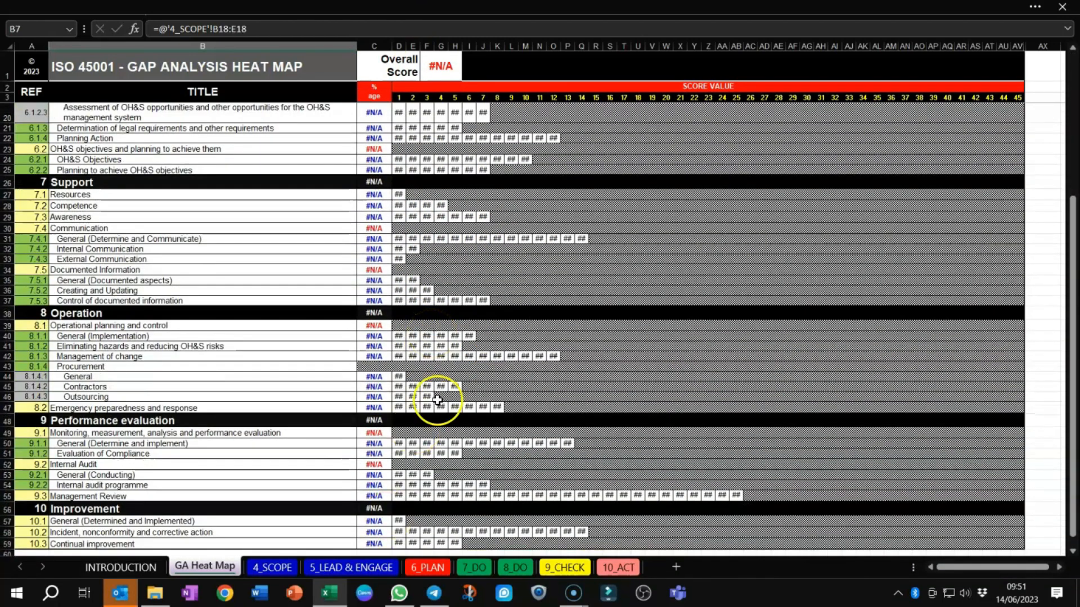
pyautogui.moveTo(459, 284)
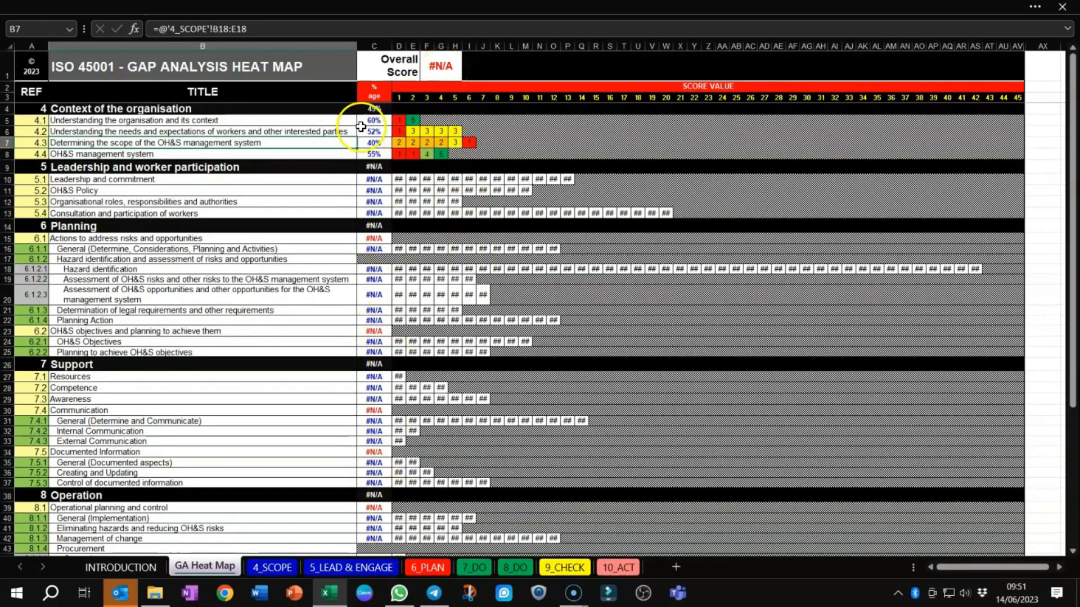
pyautogui.scroll(-3)
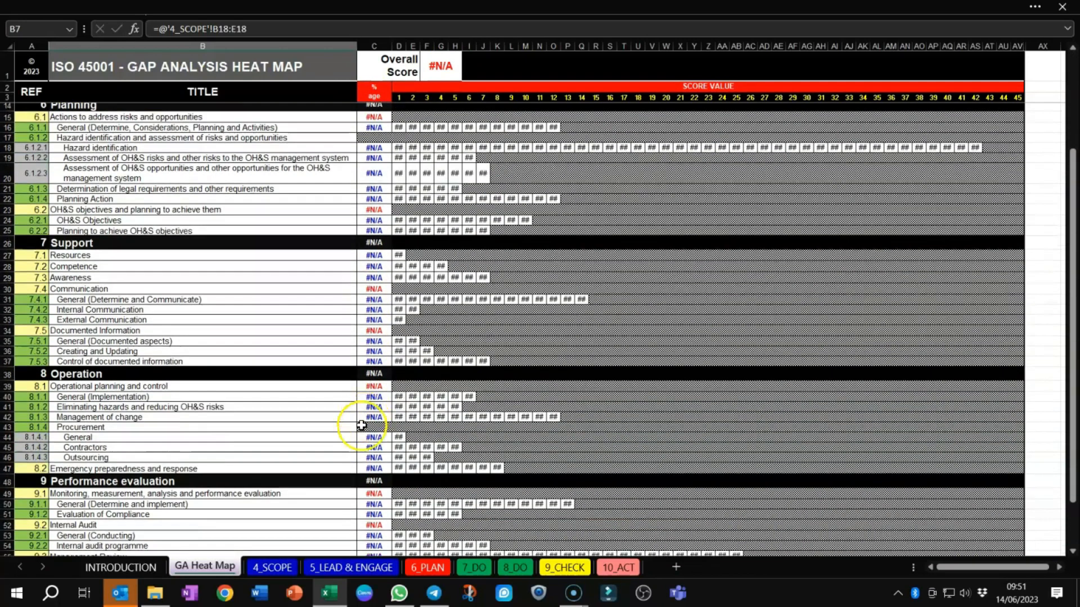
pyautogui.scroll(-3)
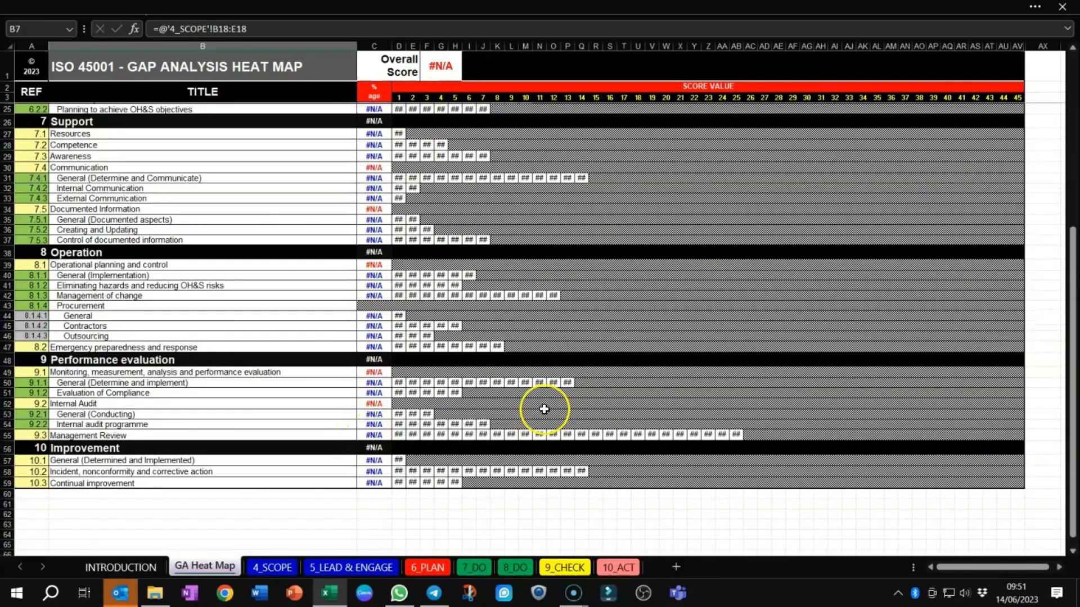
pyautogui.scroll(3)
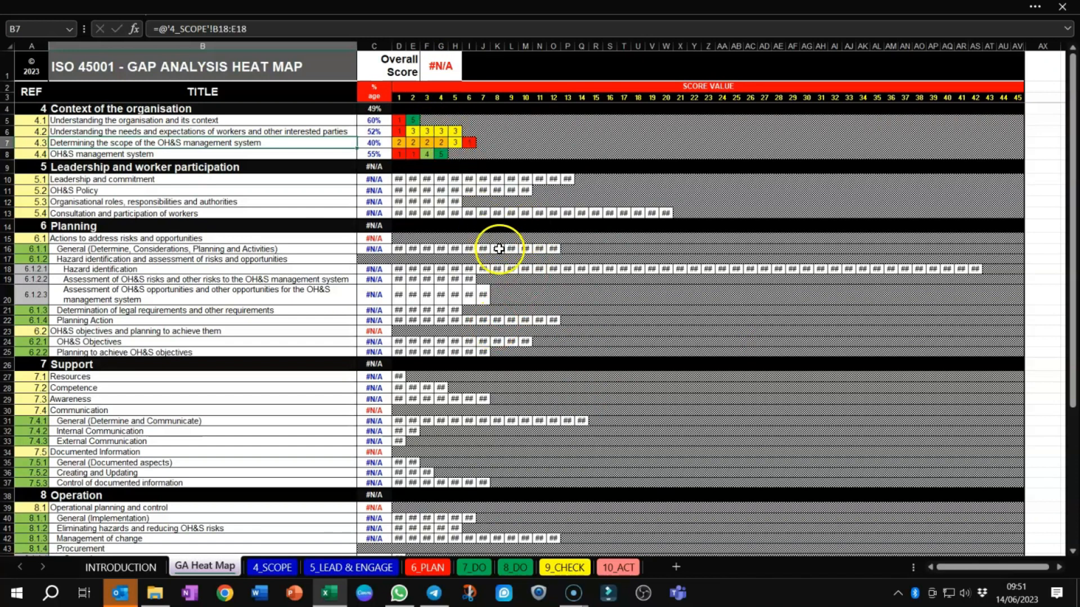
pyautogui.moveTo(511, 361)
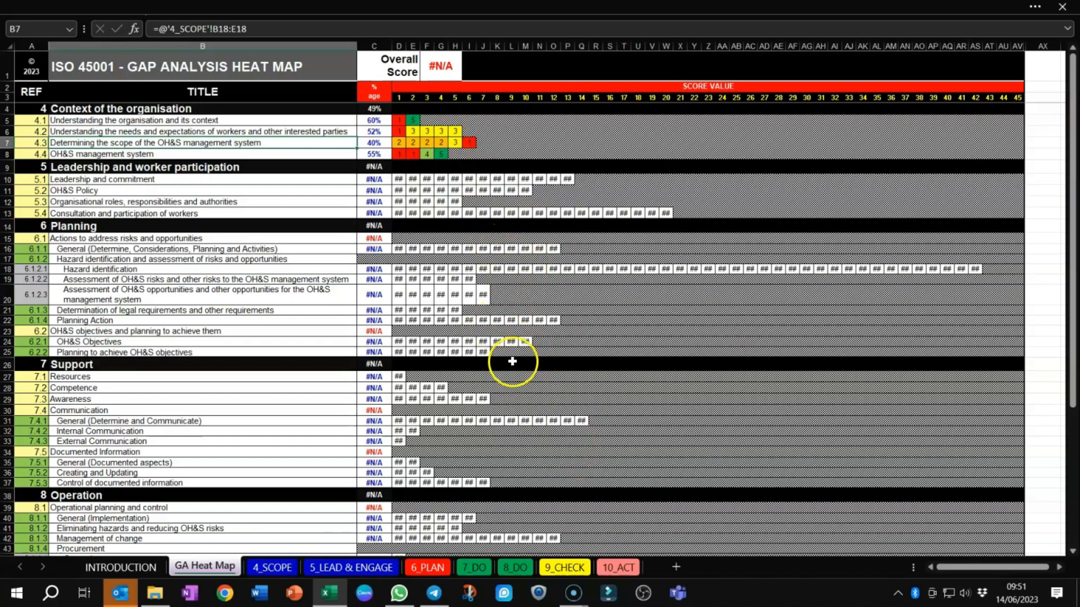
pyautogui.moveTo(560, 299)
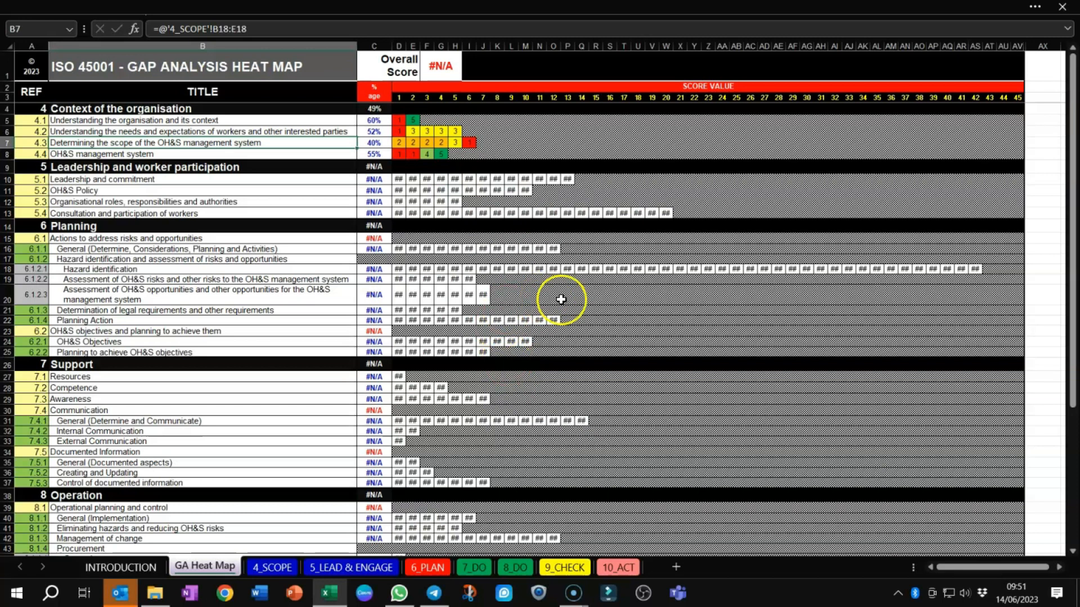
pyautogui.moveTo(496, 411)
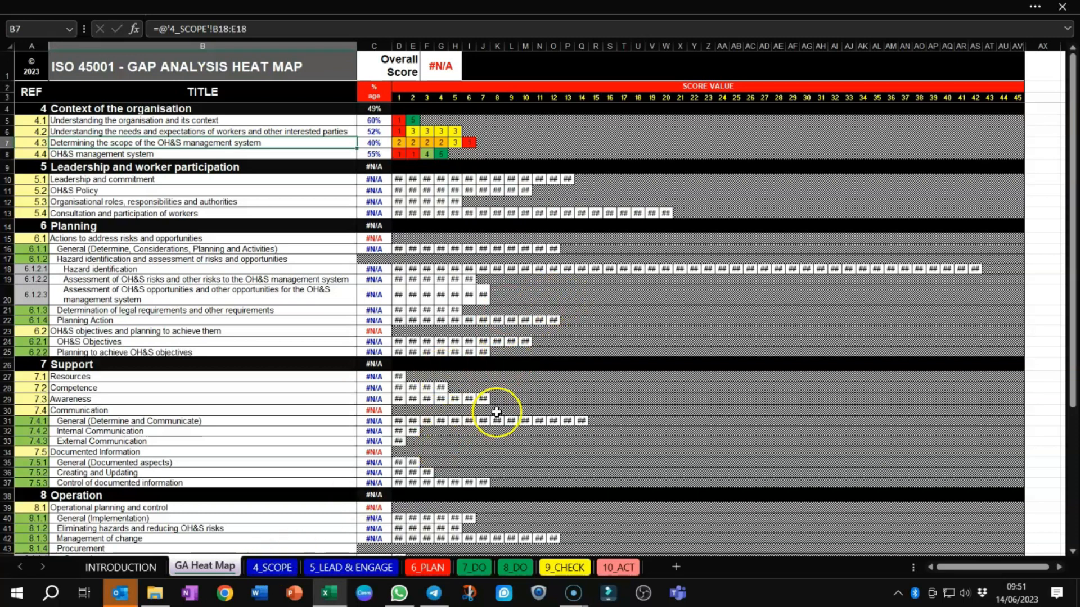